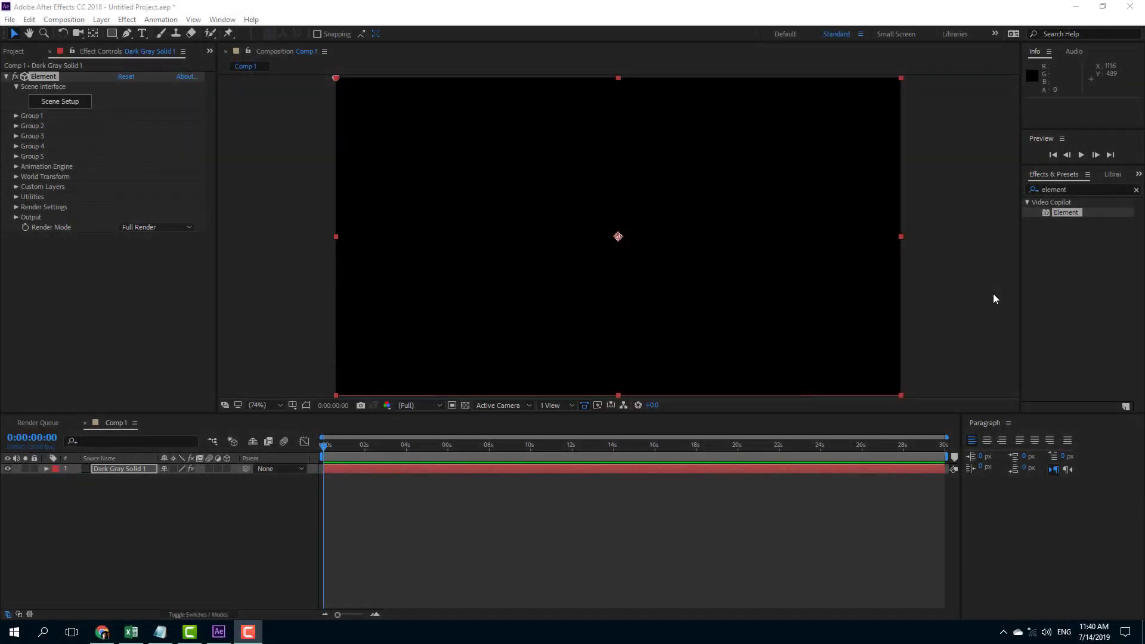
mouse_move(458, 304)
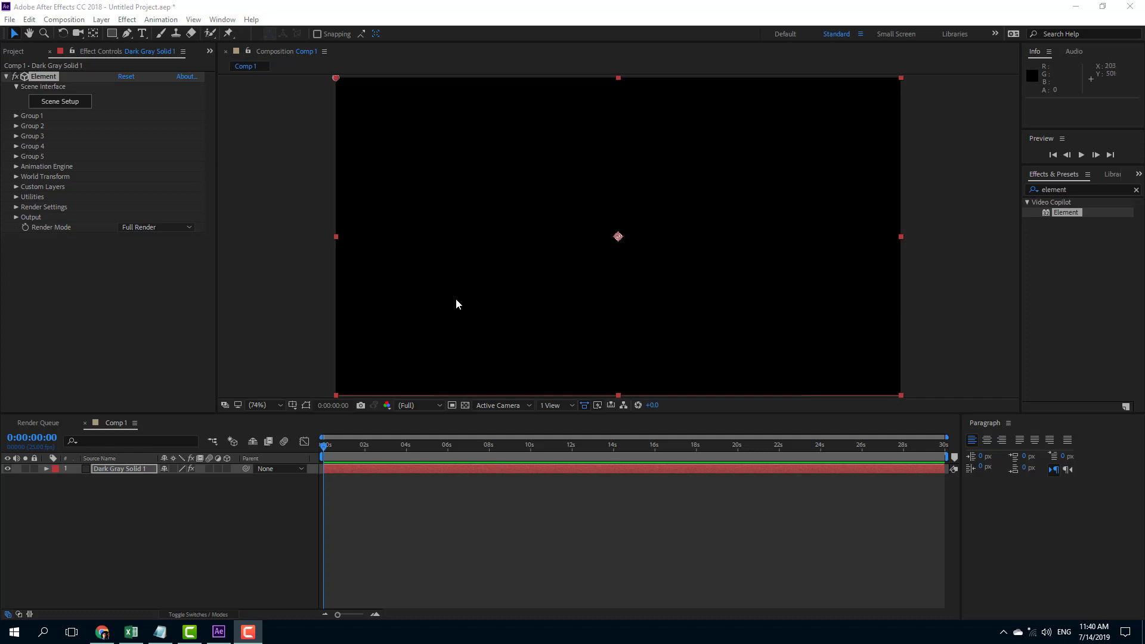
mouse_move(209, 398)
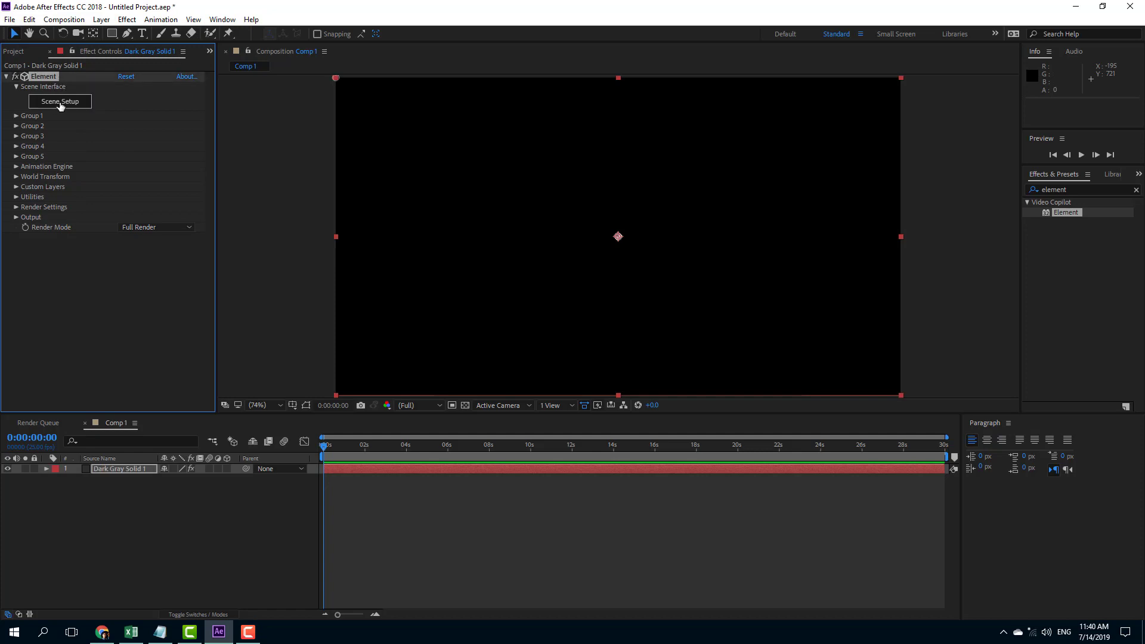
- Open Element 3D Scene Setup and the Model Browser's options menu
click(59, 100)
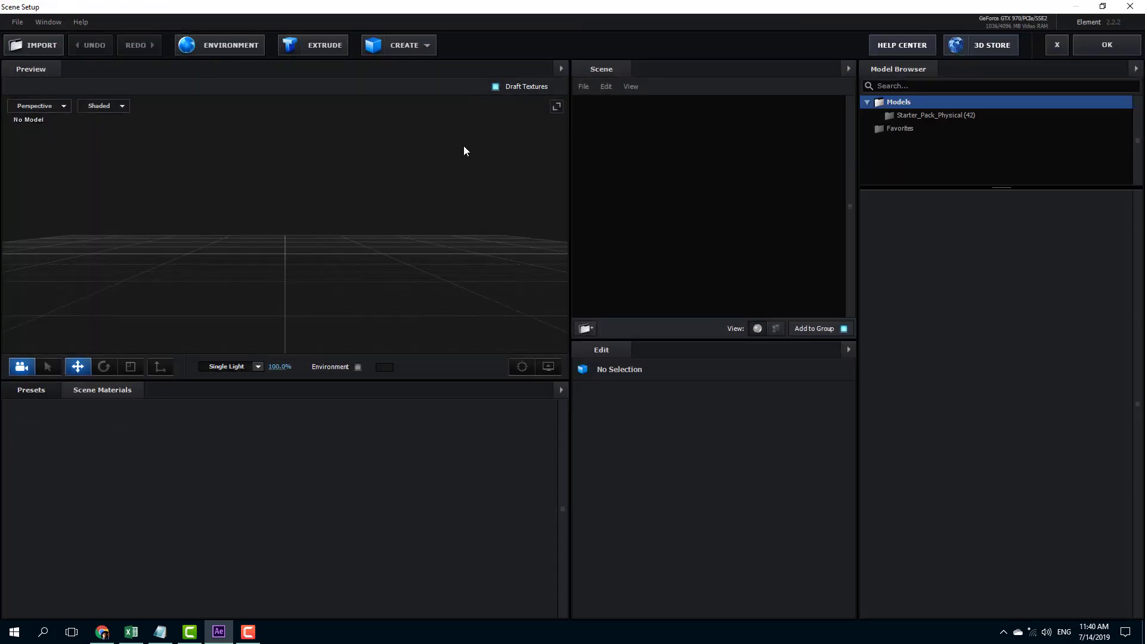
mouse_move(487, 182)
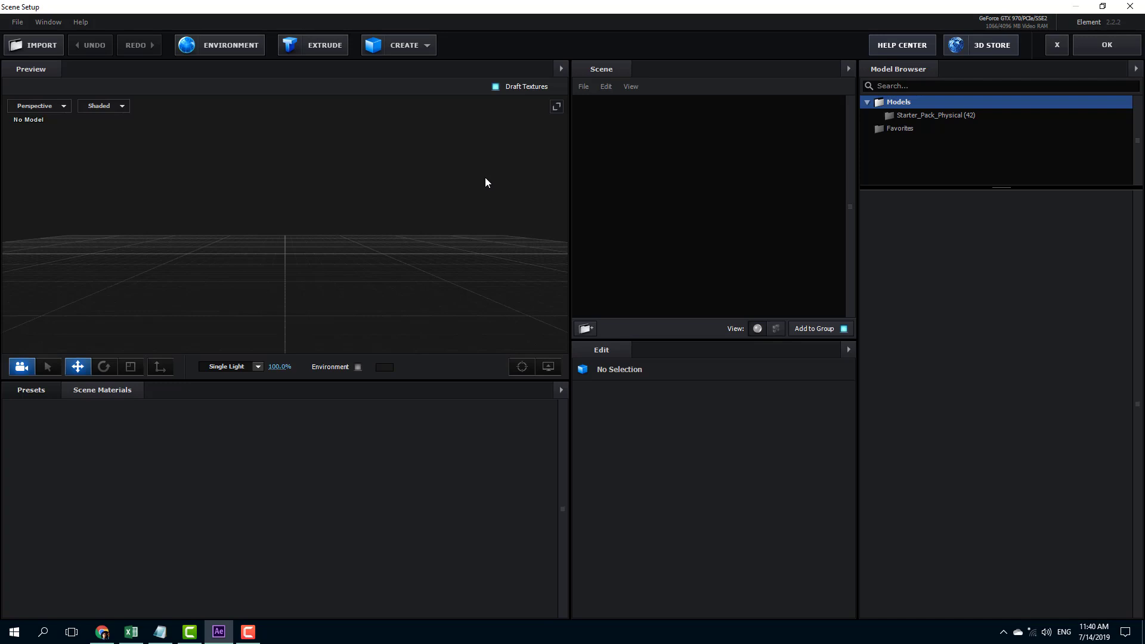
mouse_move(497, 168)
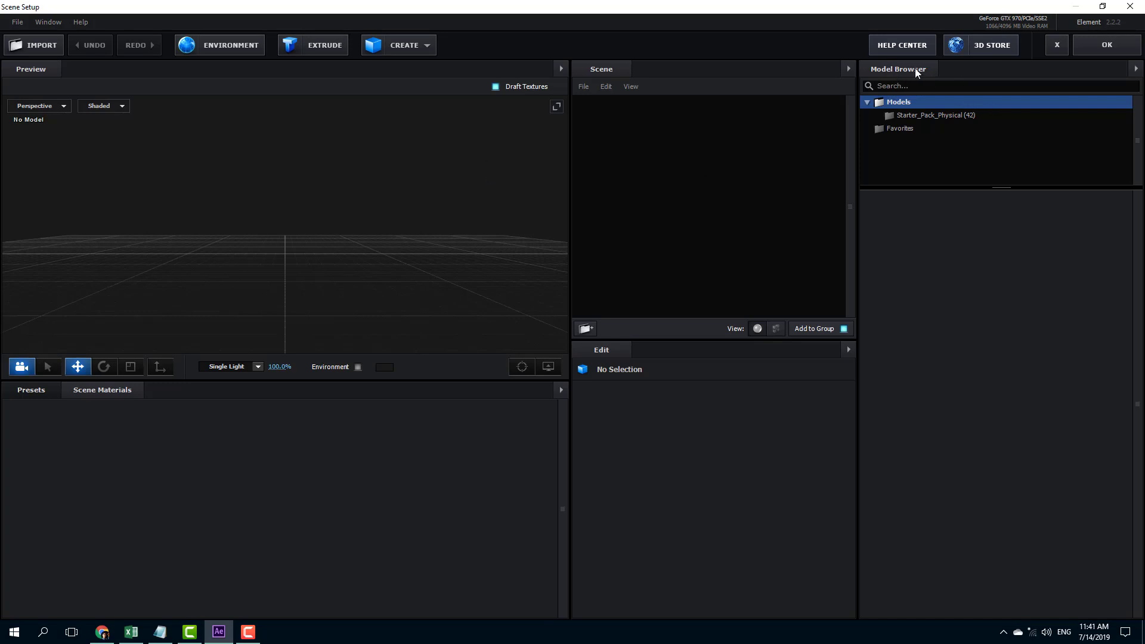
mouse_move(1013, 88)
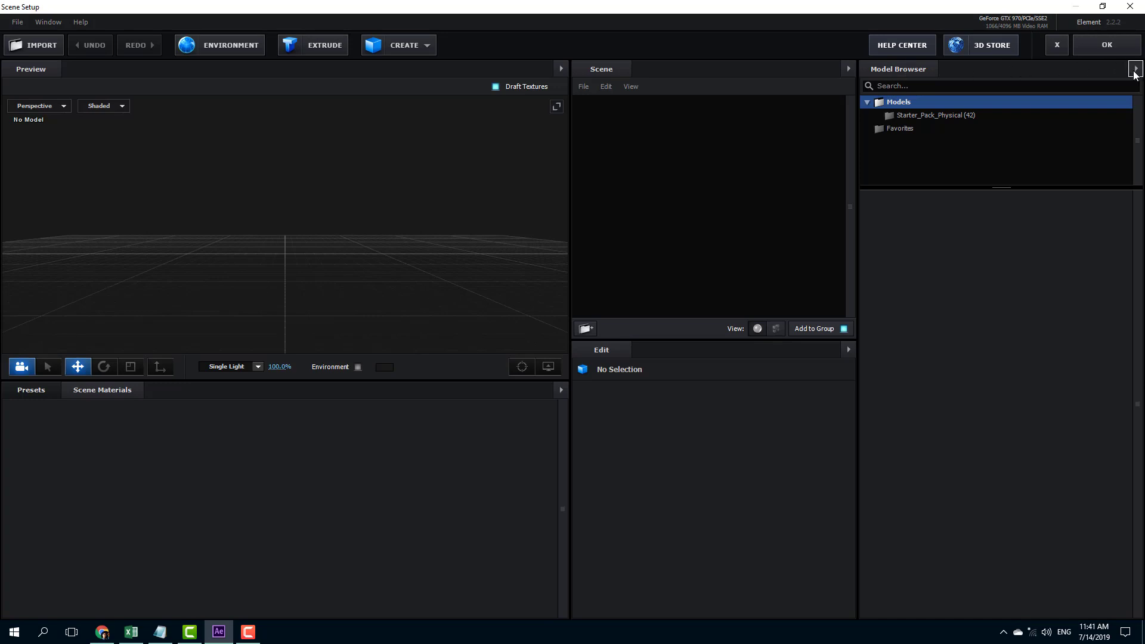
click(1138, 71)
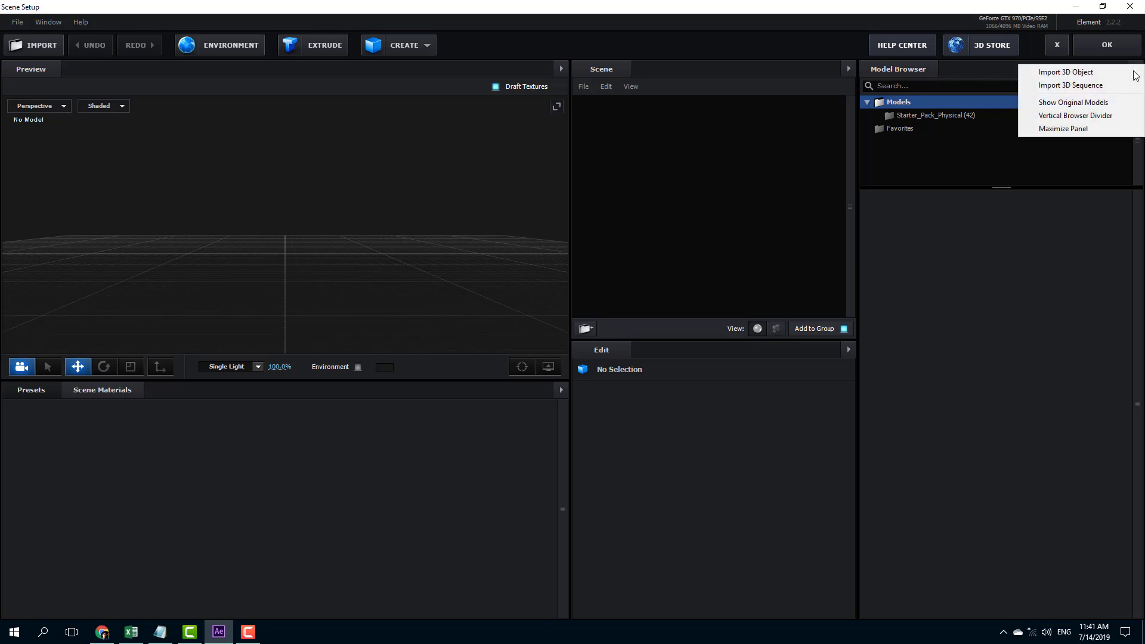
mouse_move(1098, 74)
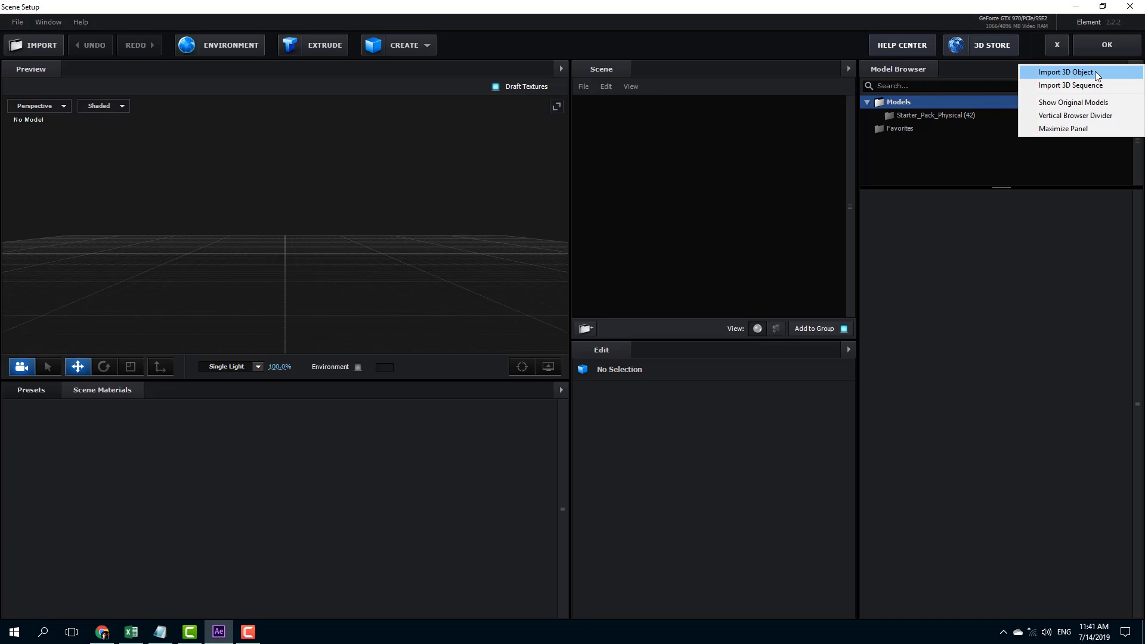
- Import a 3D object by browsing to Element3D > 3D Chair and selecting ML-62035-01.obj
click(1072, 72)
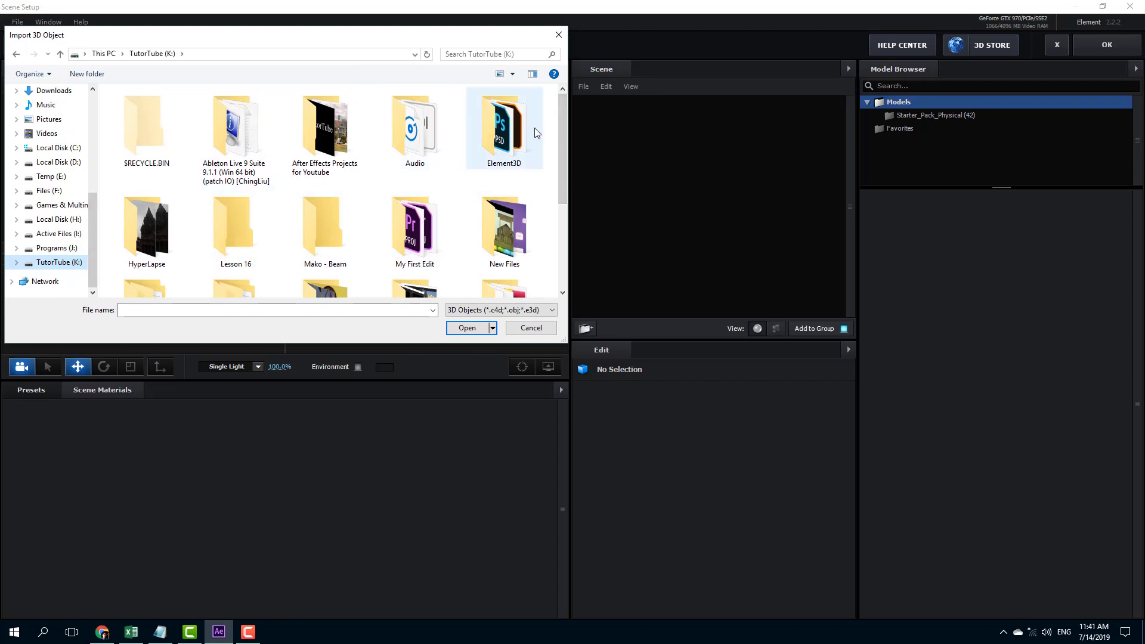
double_click(504, 119)
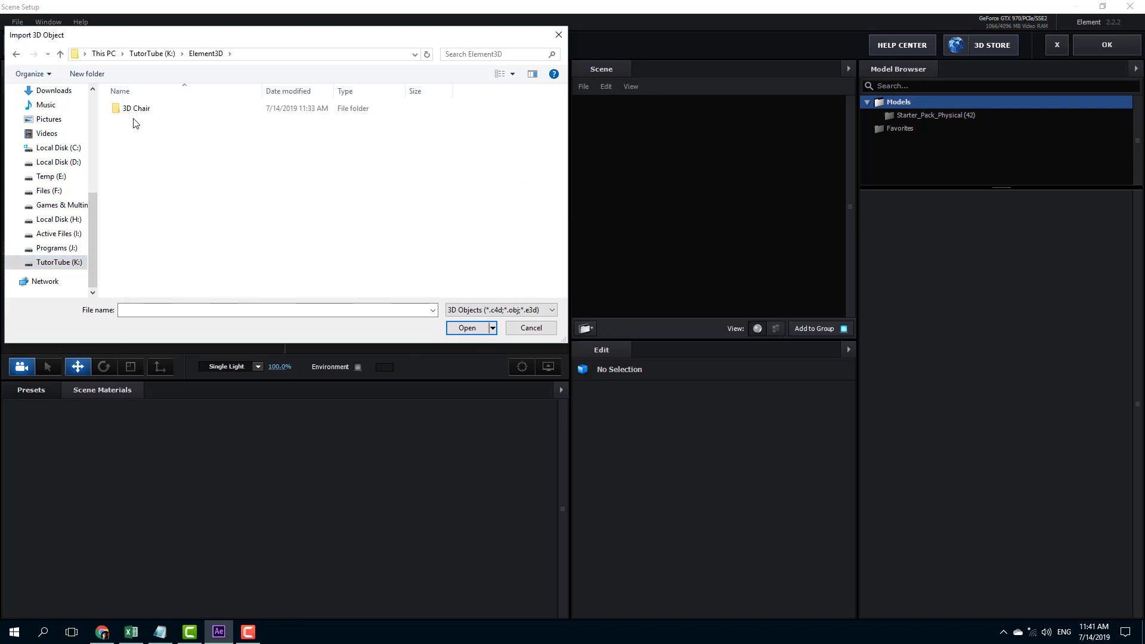
click(134, 108)
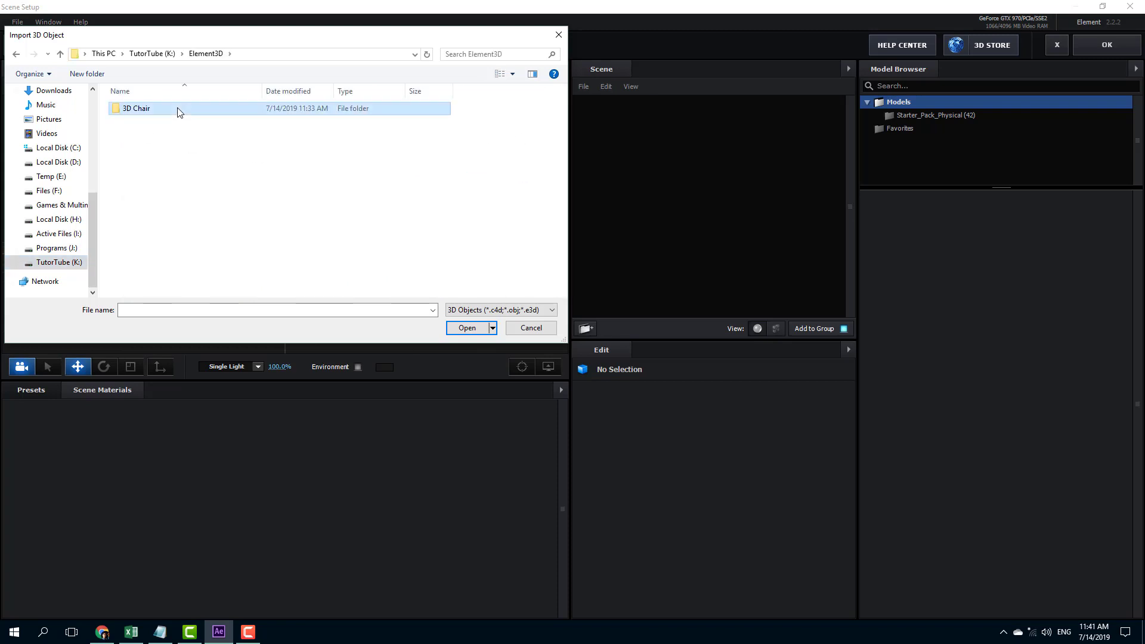
double_click(136, 108)
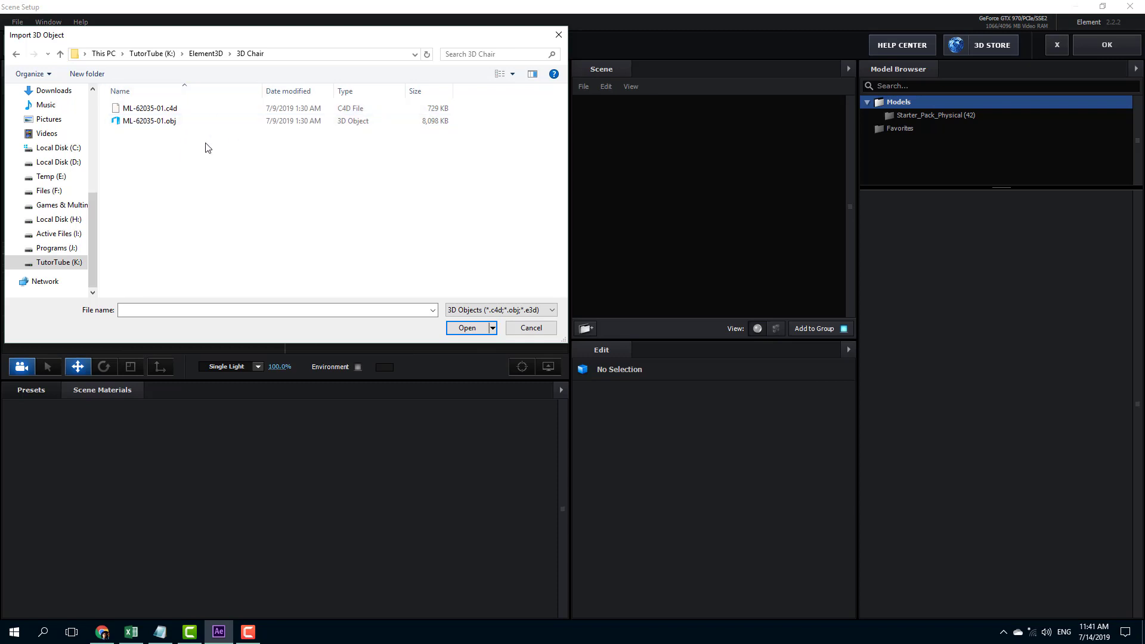
click(143, 108)
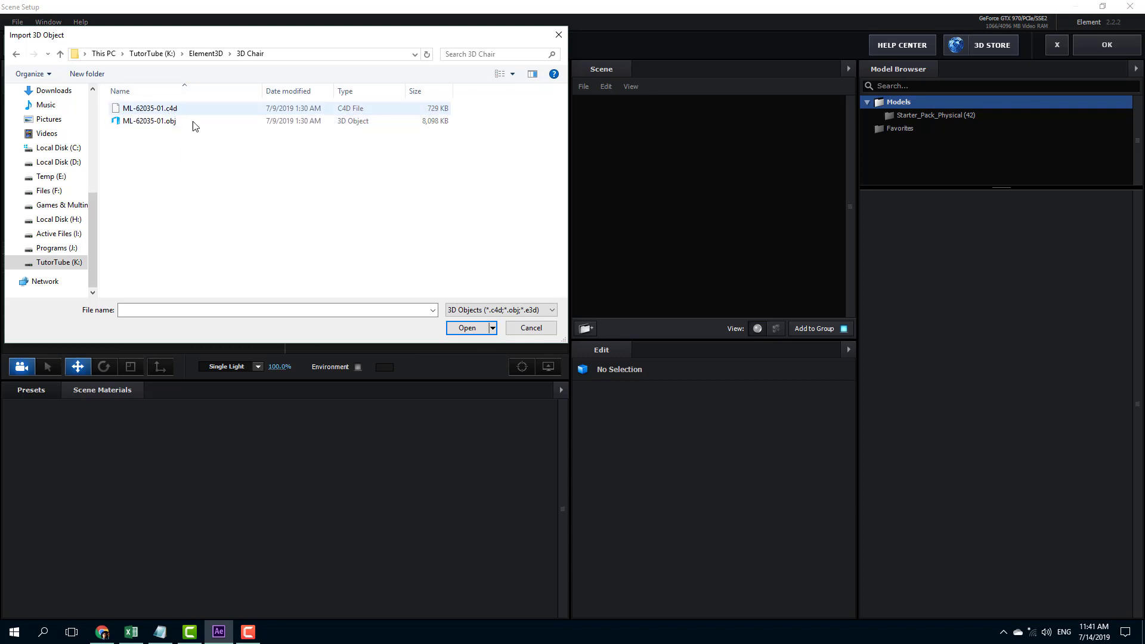
click(290, 139)
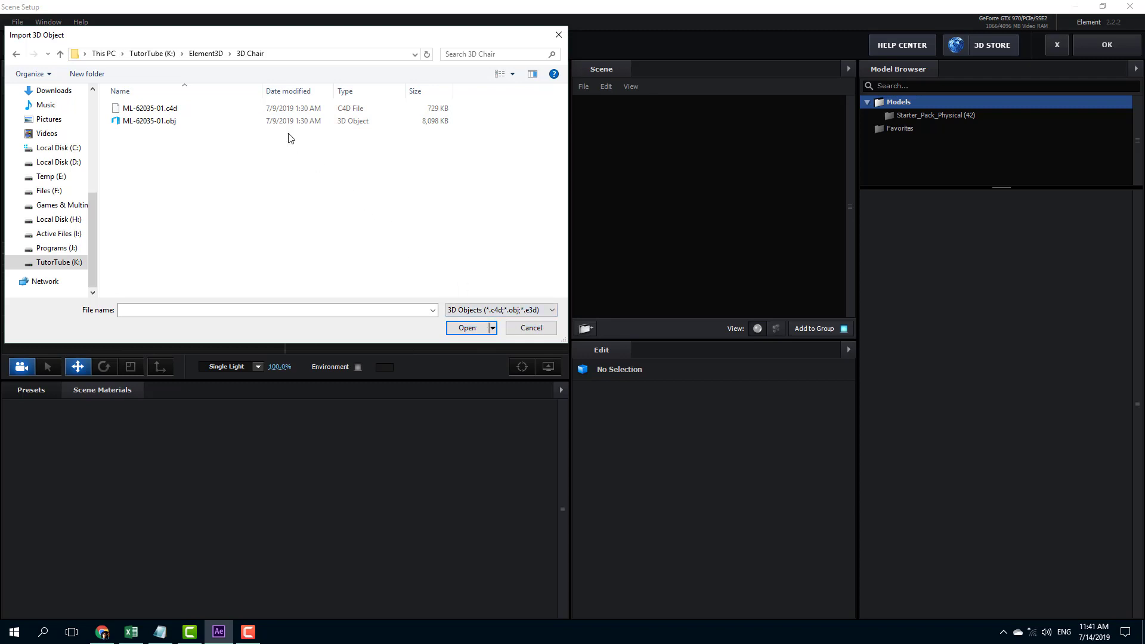
click(143, 108)
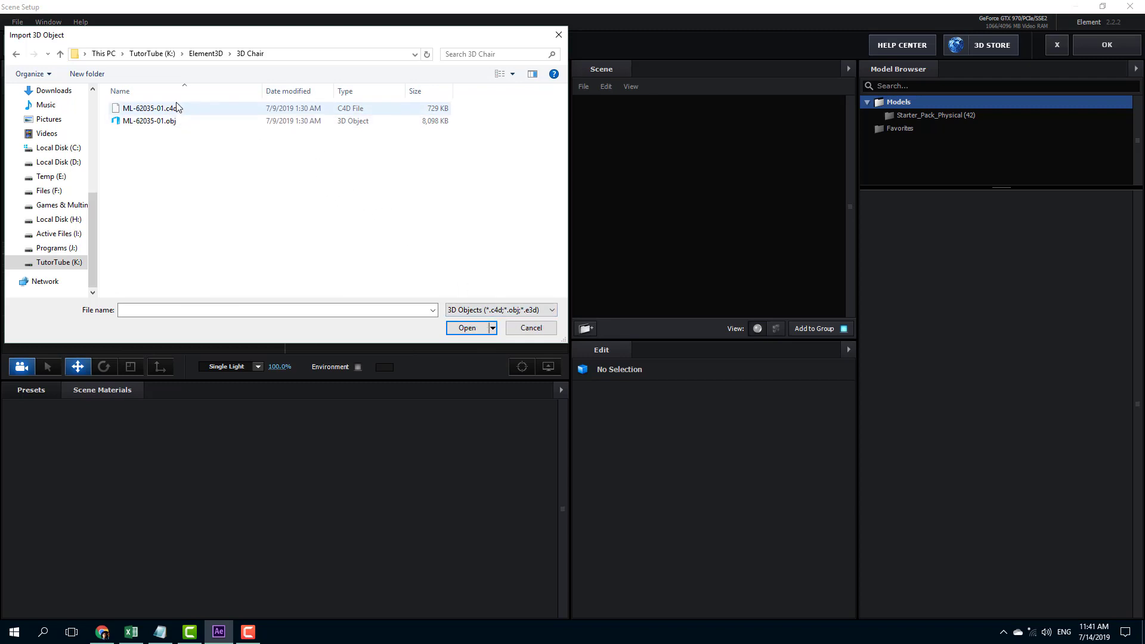
click(147, 122)
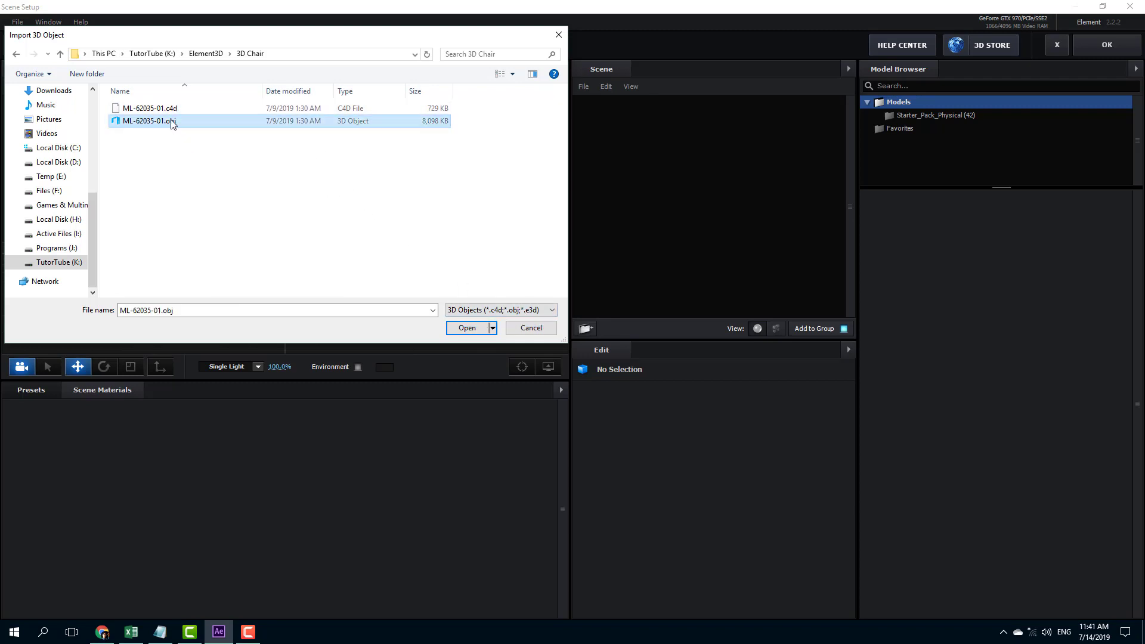
click(138, 109)
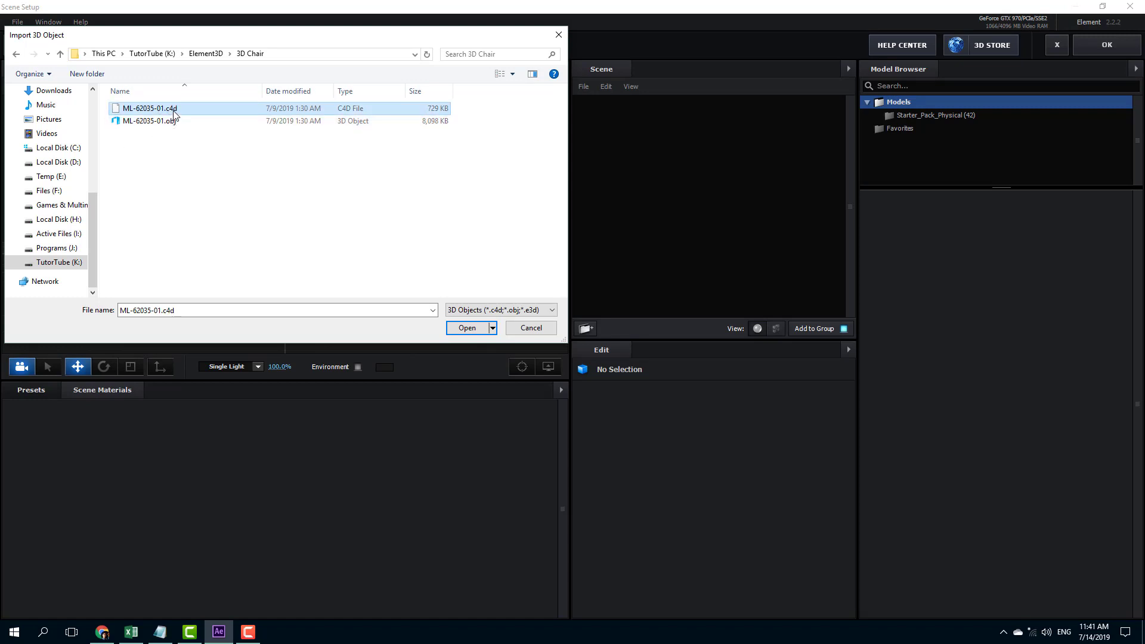
mouse_move(170, 117)
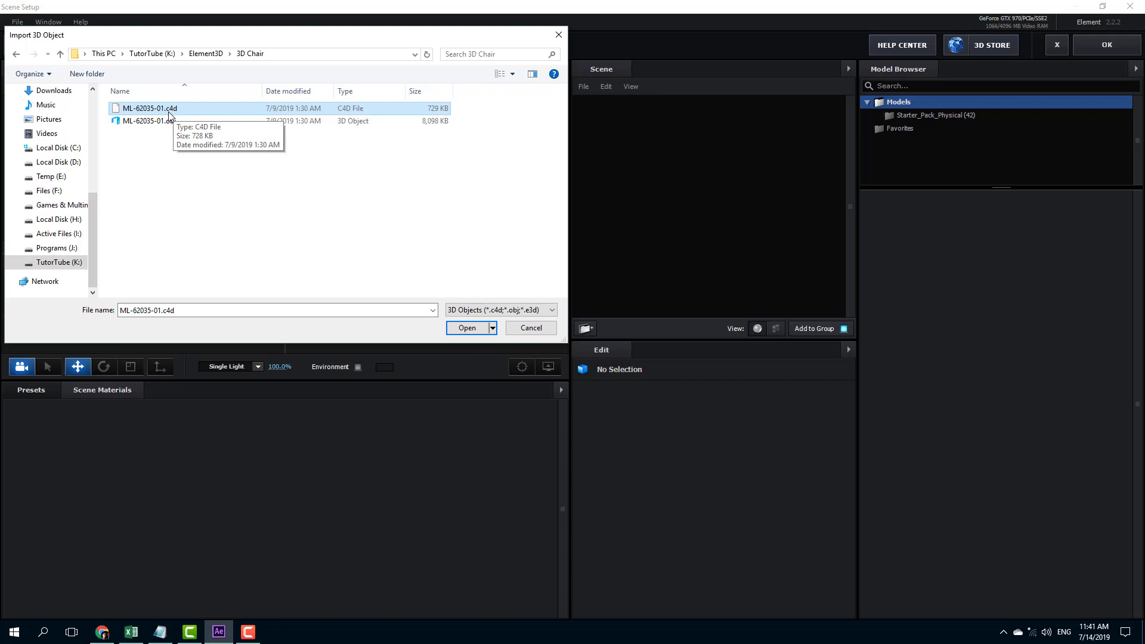
click(125, 121)
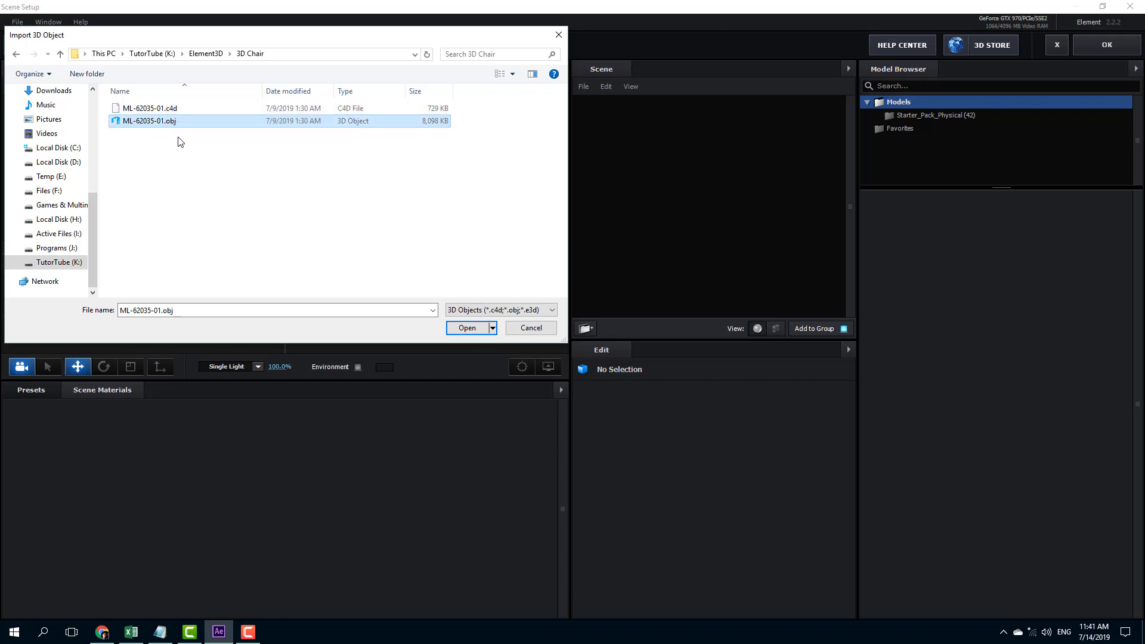
mouse_move(171, 125)
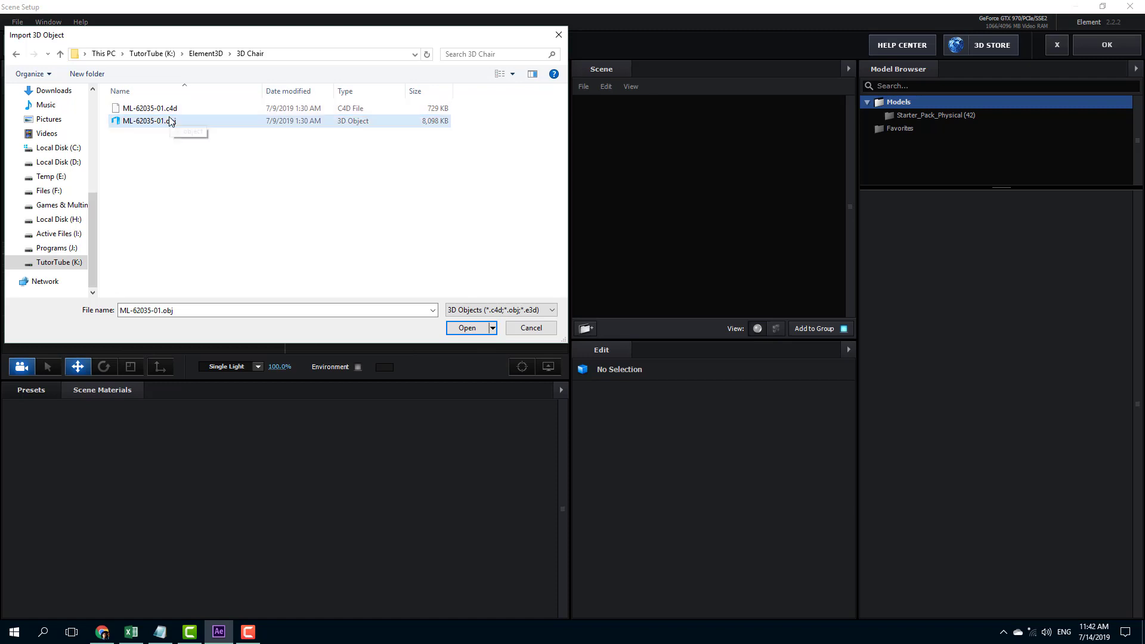
mouse_move(252, 128)
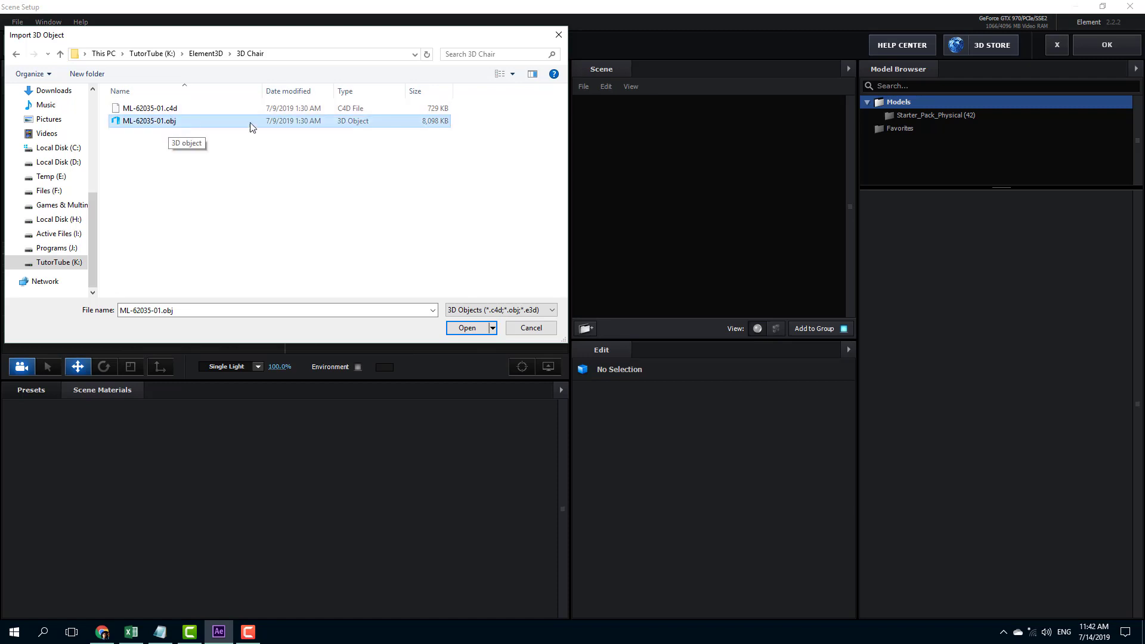
mouse_move(447, 294)
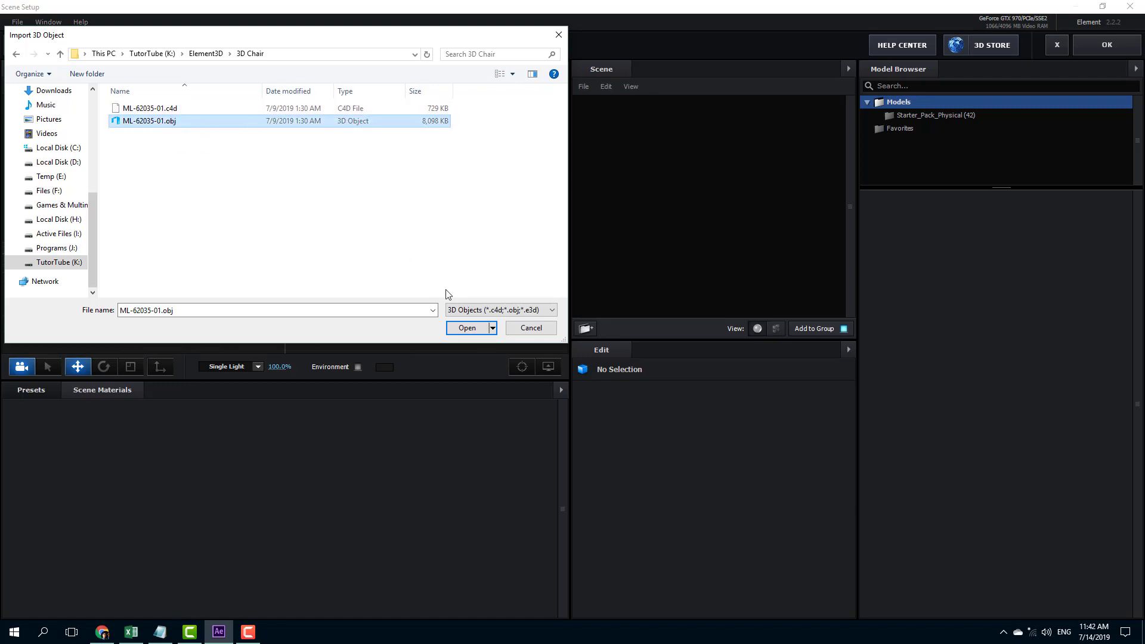
mouse_move(510, 299)
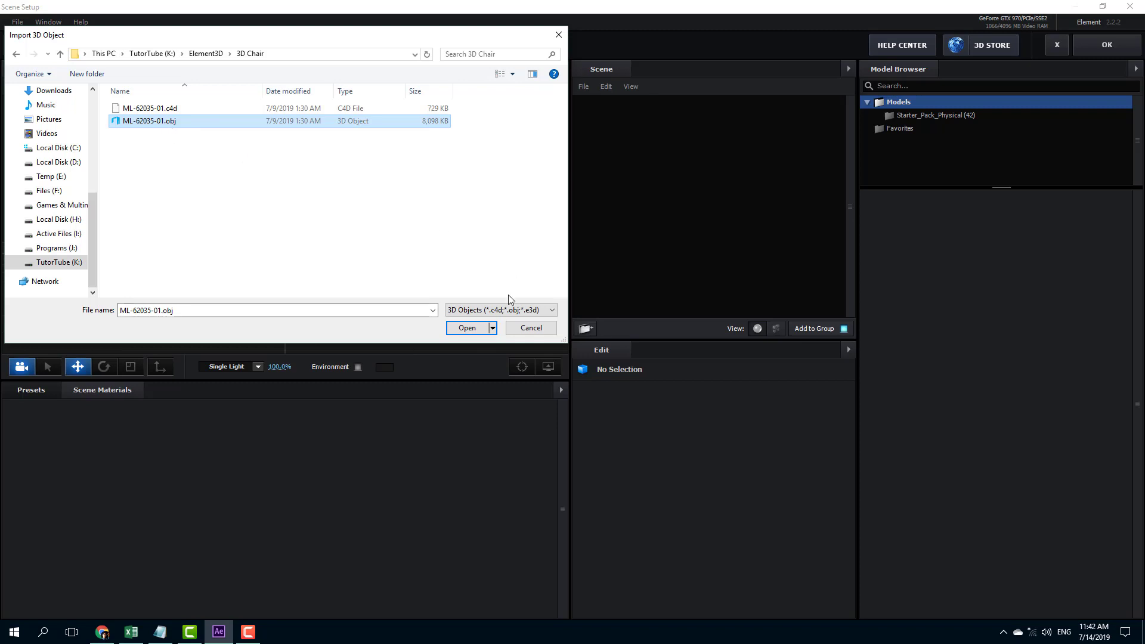
- Import ML-62035-01.obj with Opacity enabled under the Materials import preferences
click(467, 328)
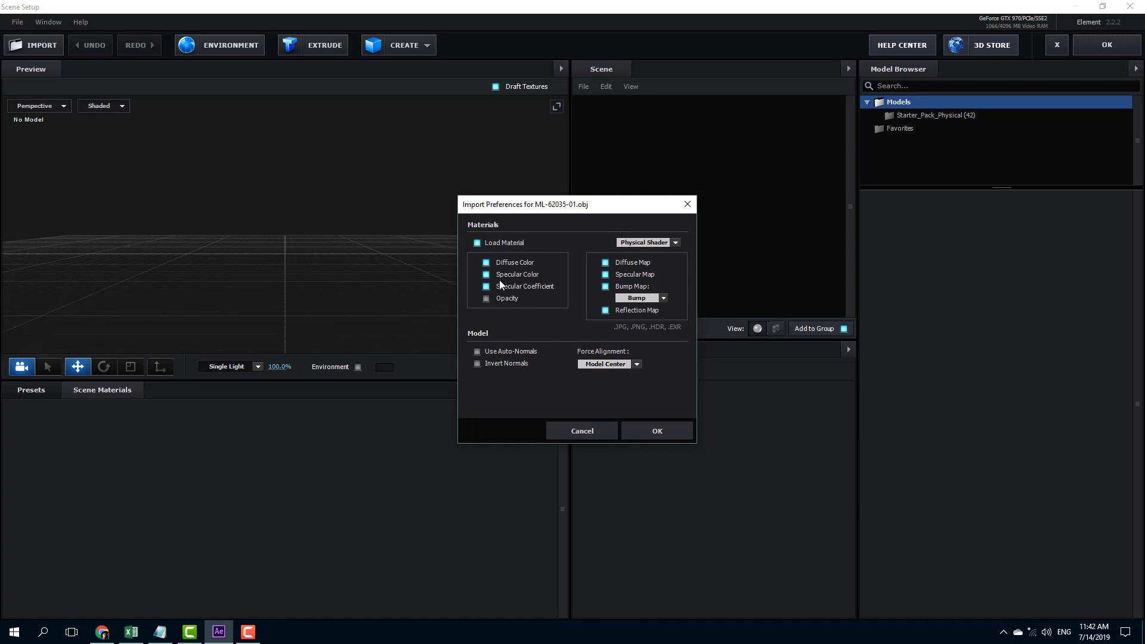
click(486, 299)
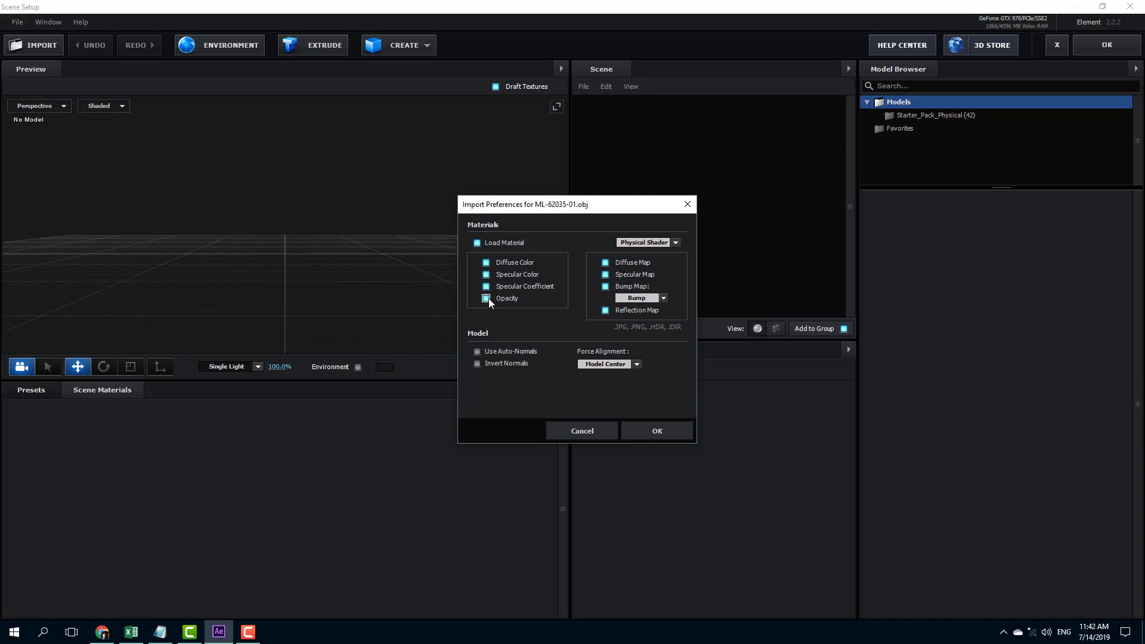
click(485, 298)
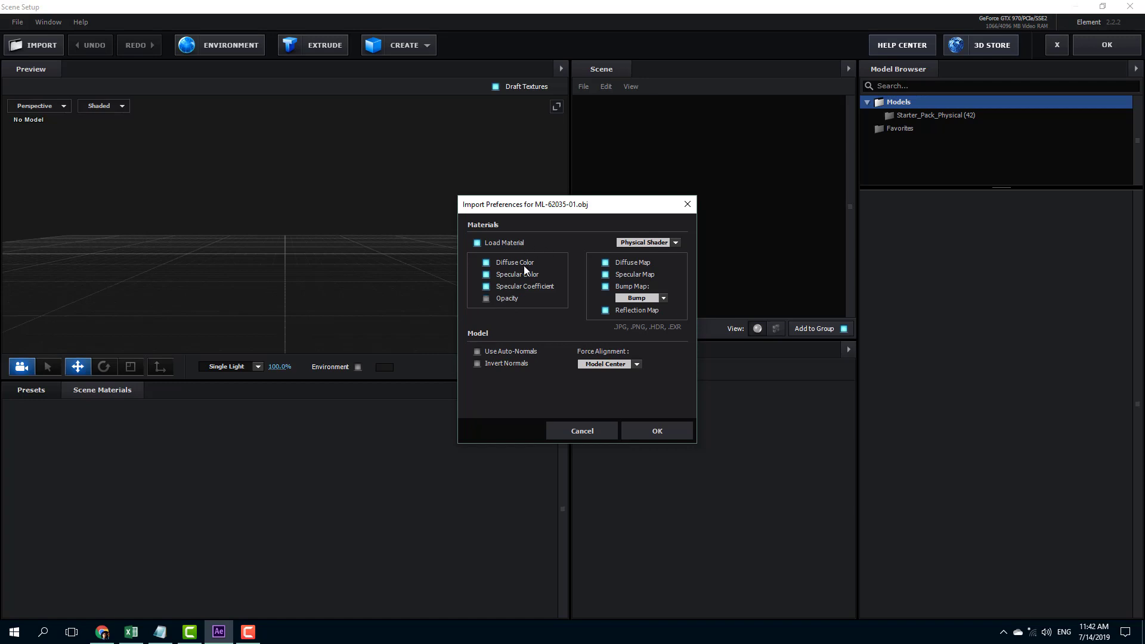
click(486, 299)
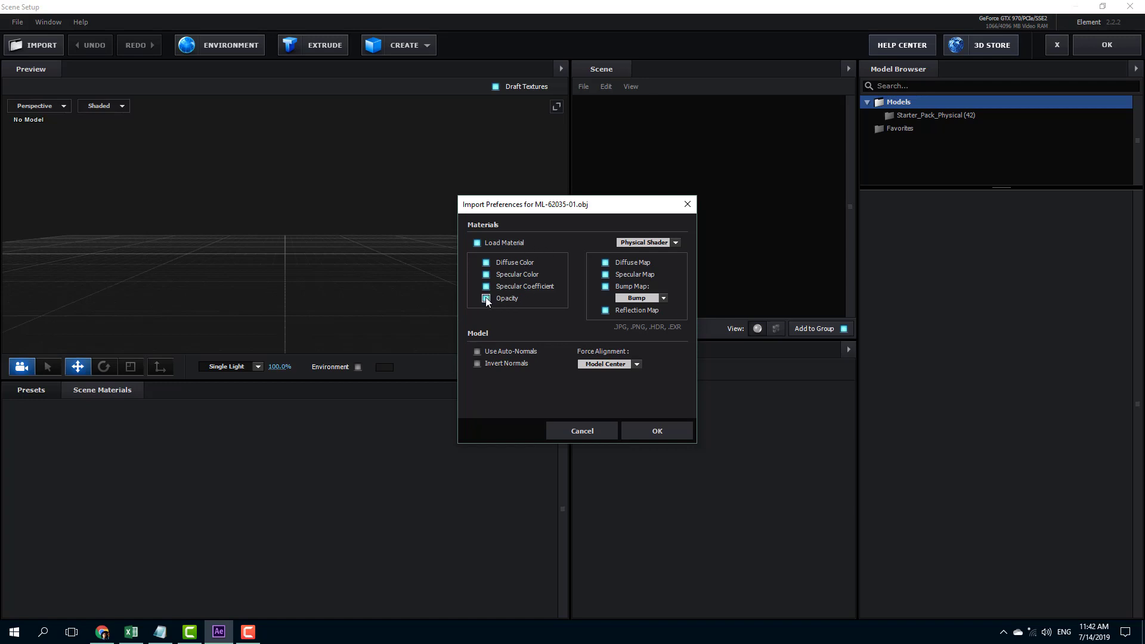
click(486, 298)
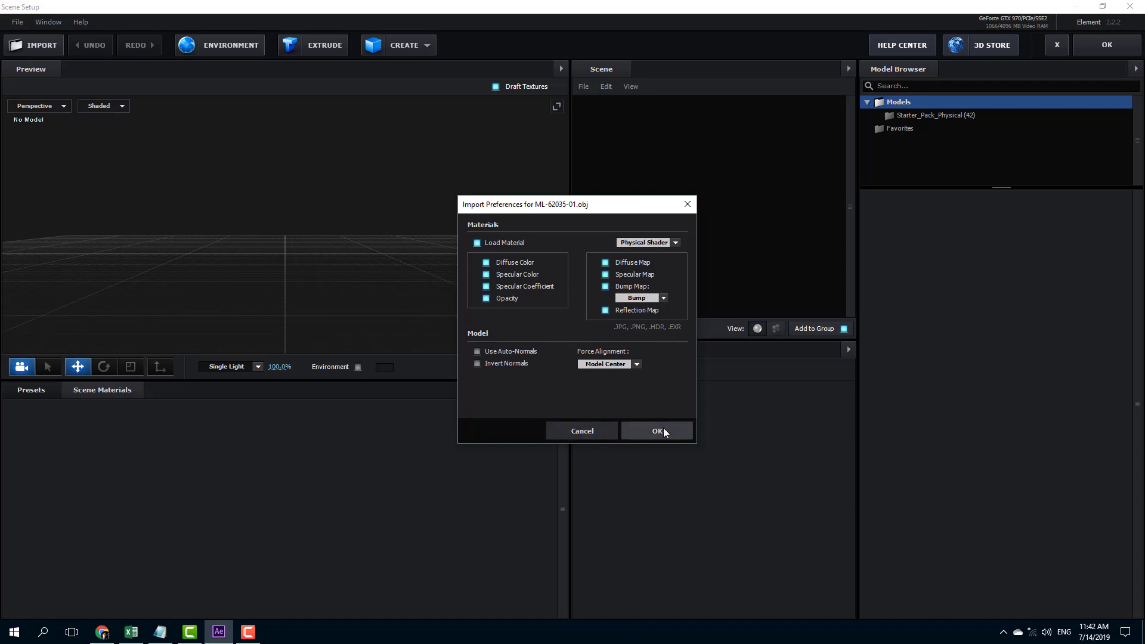
click(656, 430)
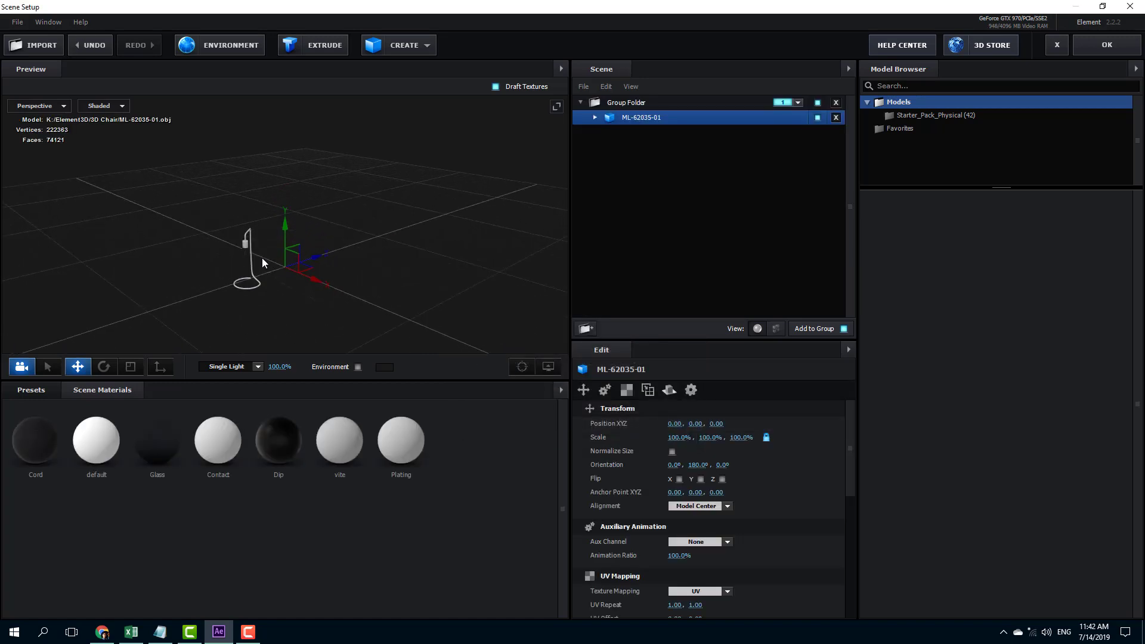
- Zoom the preview in on the imported lamp model
drag(263, 263, 368, 219)
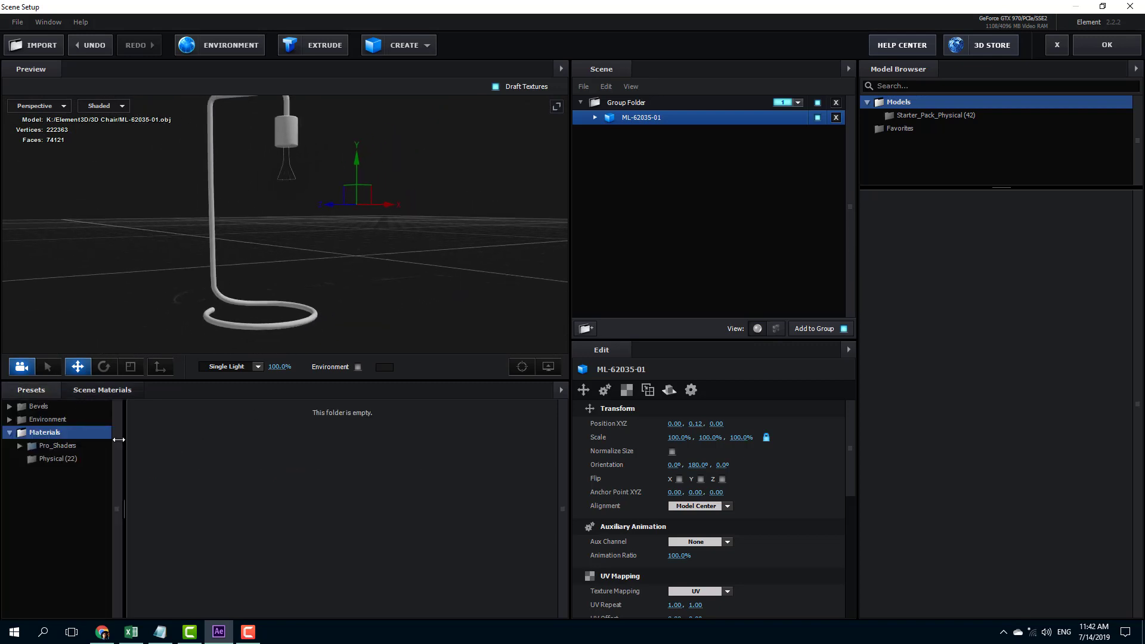
- Expand Pro_Shaders and browse its Metal, Stone and Translucent material presets
click(20, 445)
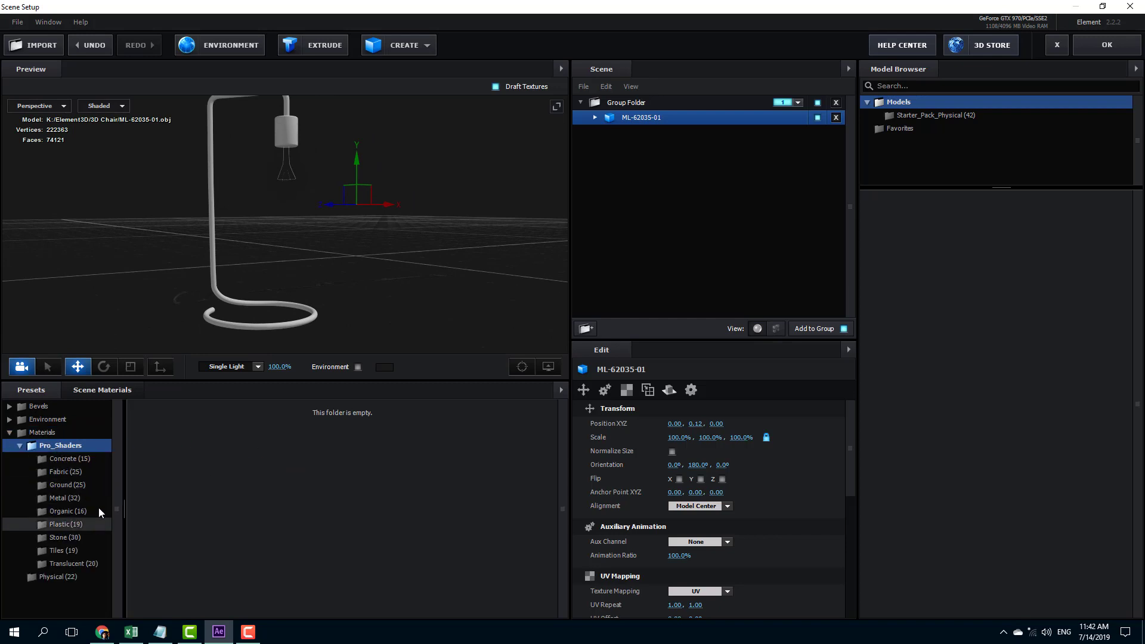
click(60, 498)
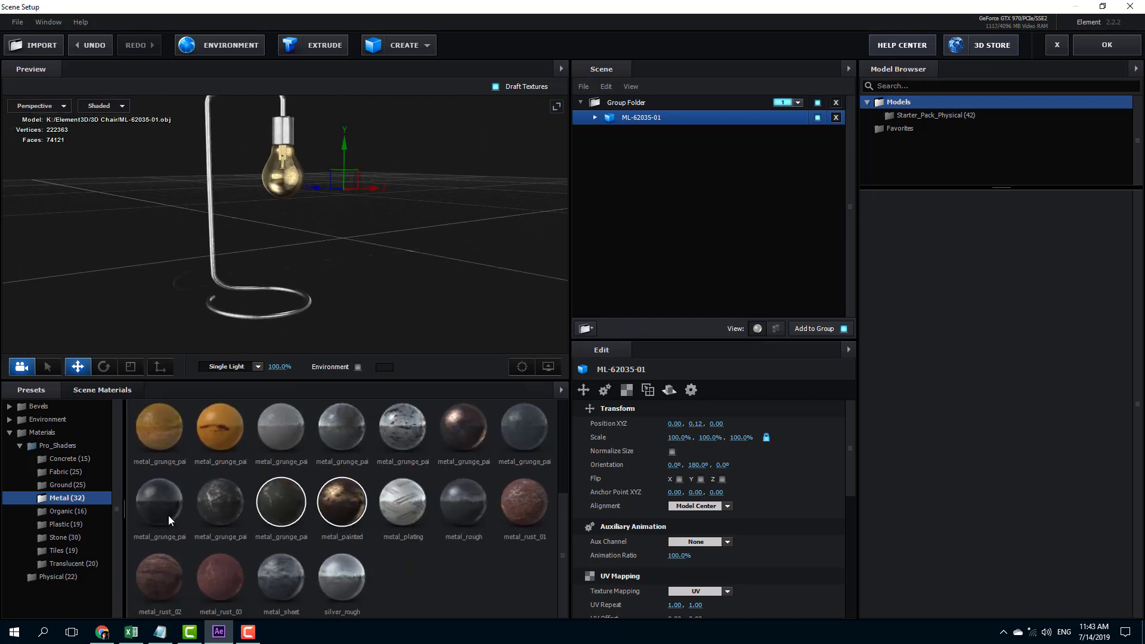
click(60, 537)
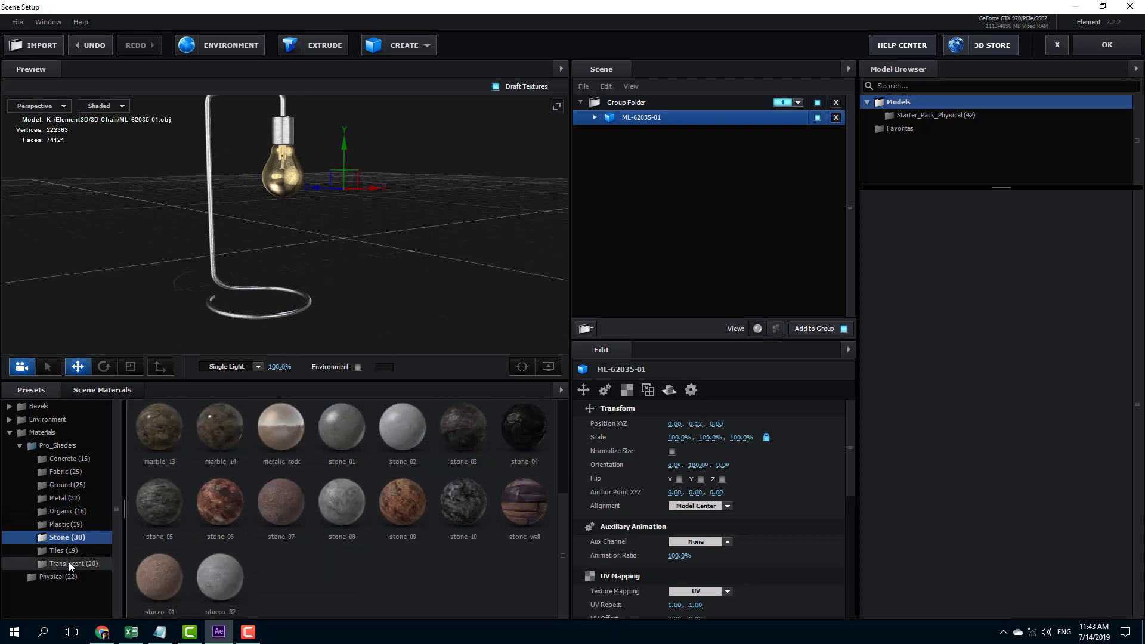
click(71, 564)
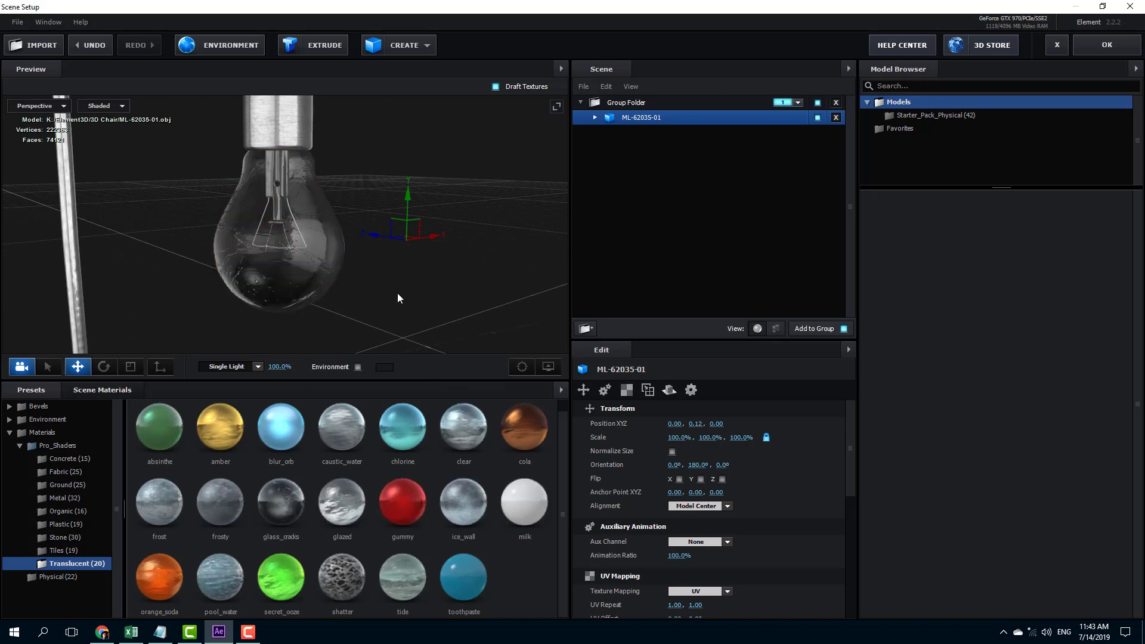
- Expand the lamp's material list, orbit the view, and hide the brushed metal parts
drag(398, 298, 453, 276)
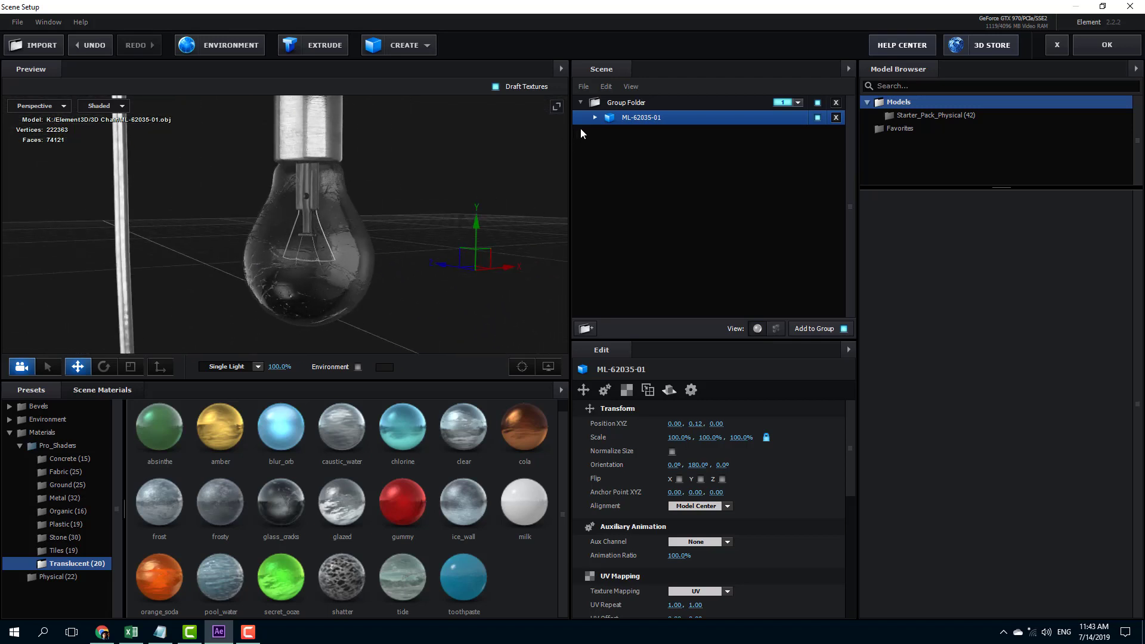
click(595, 118)
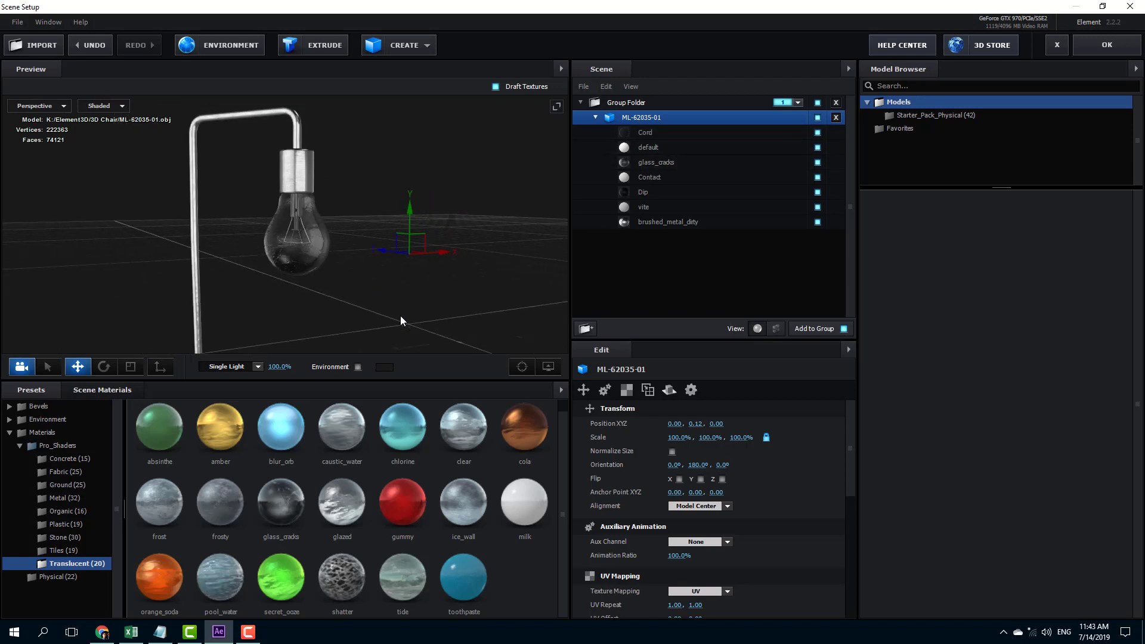
drag(400, 321, 491, 299)
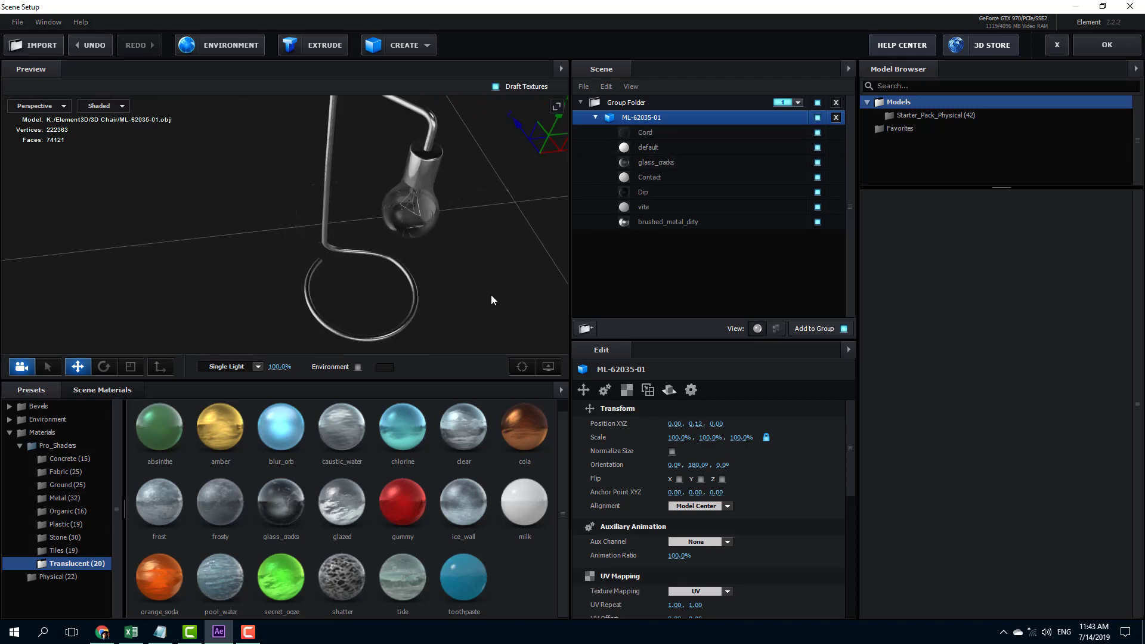
click(357, 367)
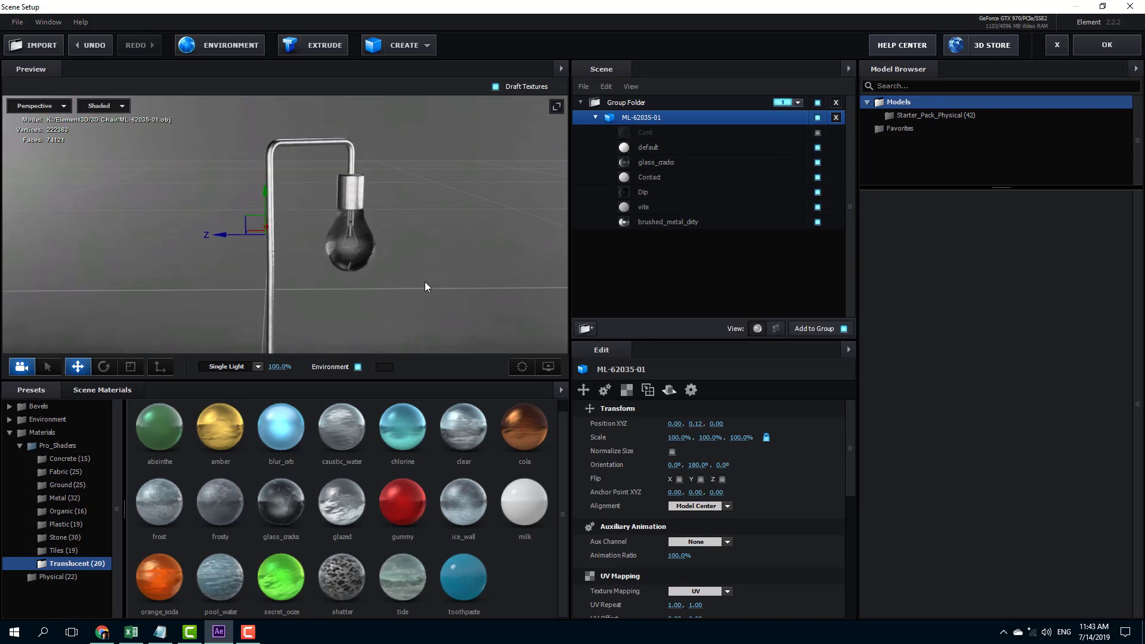
drag(427, 287, 400, 286)
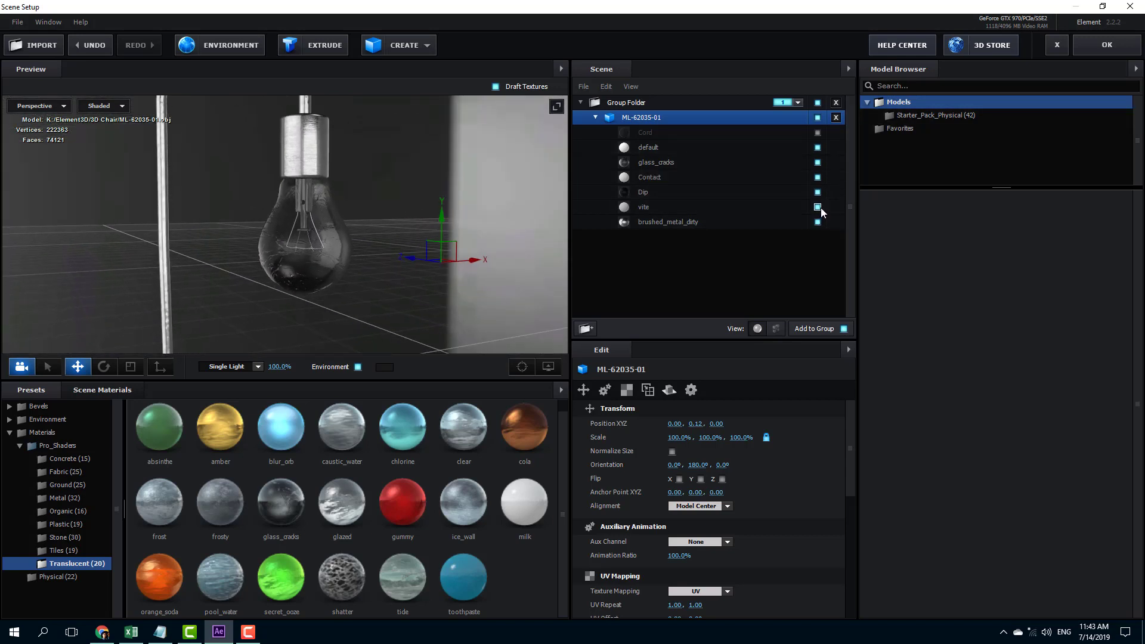
click(667, 222)
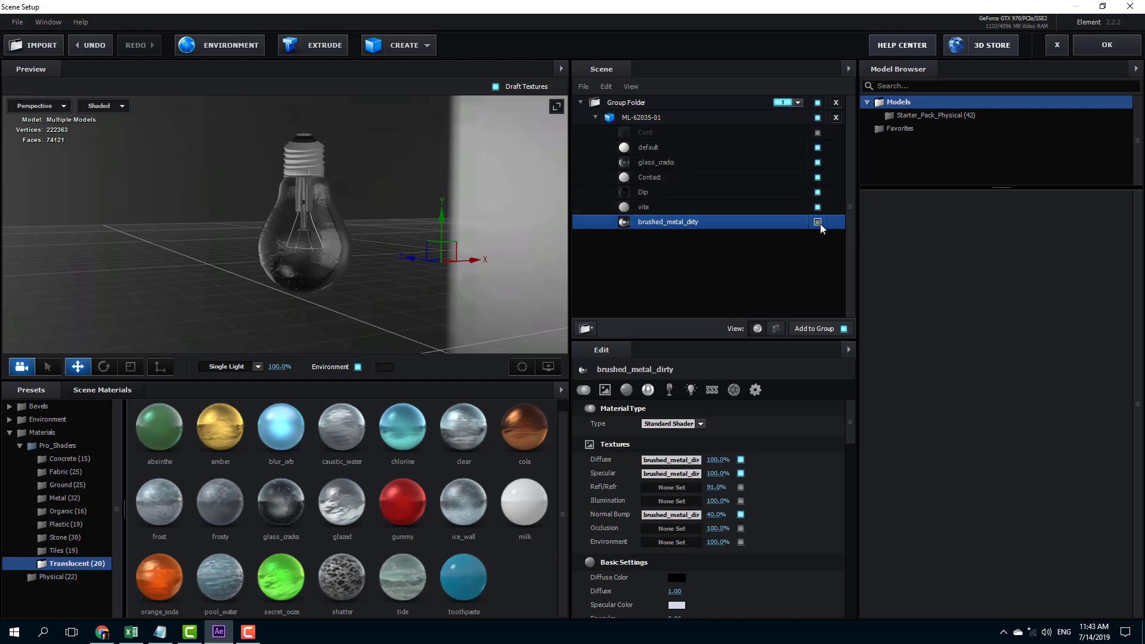
- Hide the glass_osaka material to check the metal stand and socket
click(817, 192)
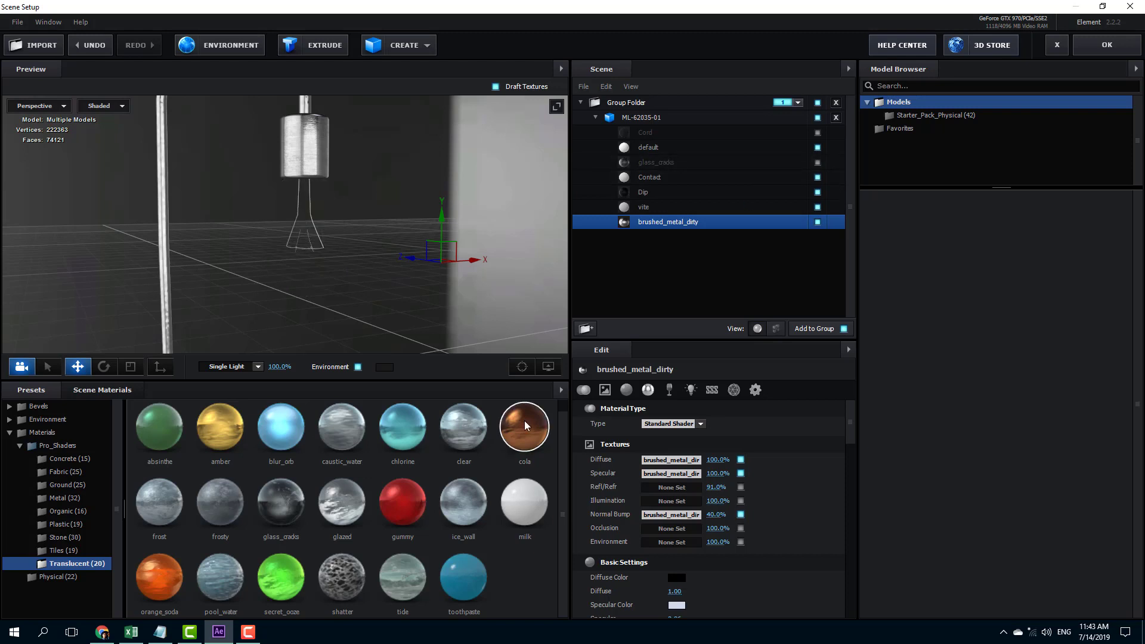
mouse_move(522, 452)
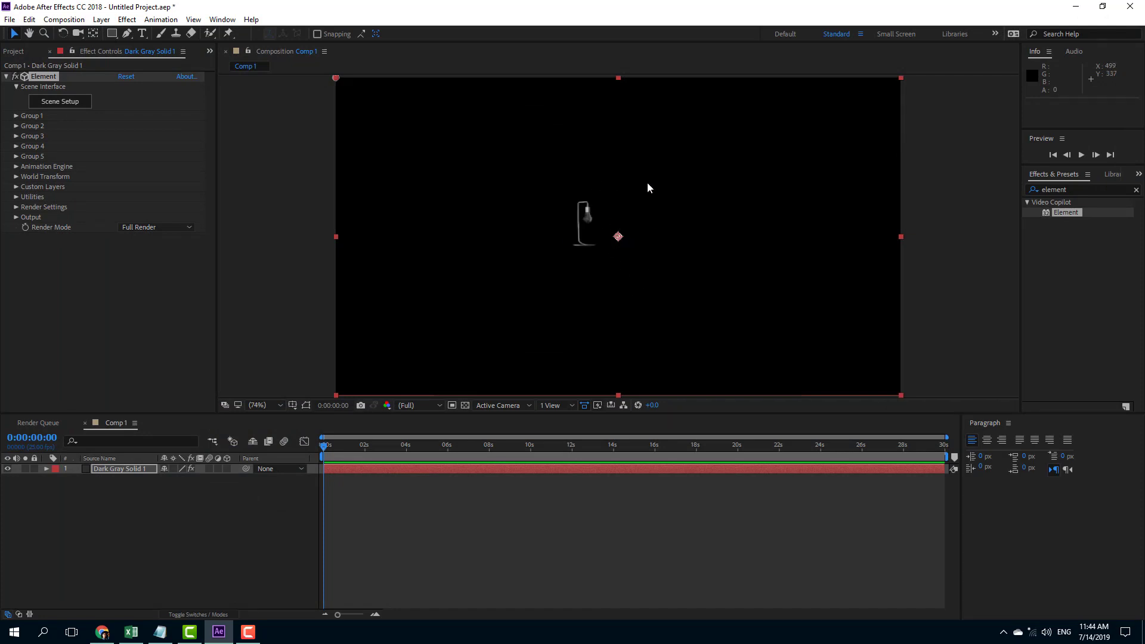
mouse_move(191, 485)
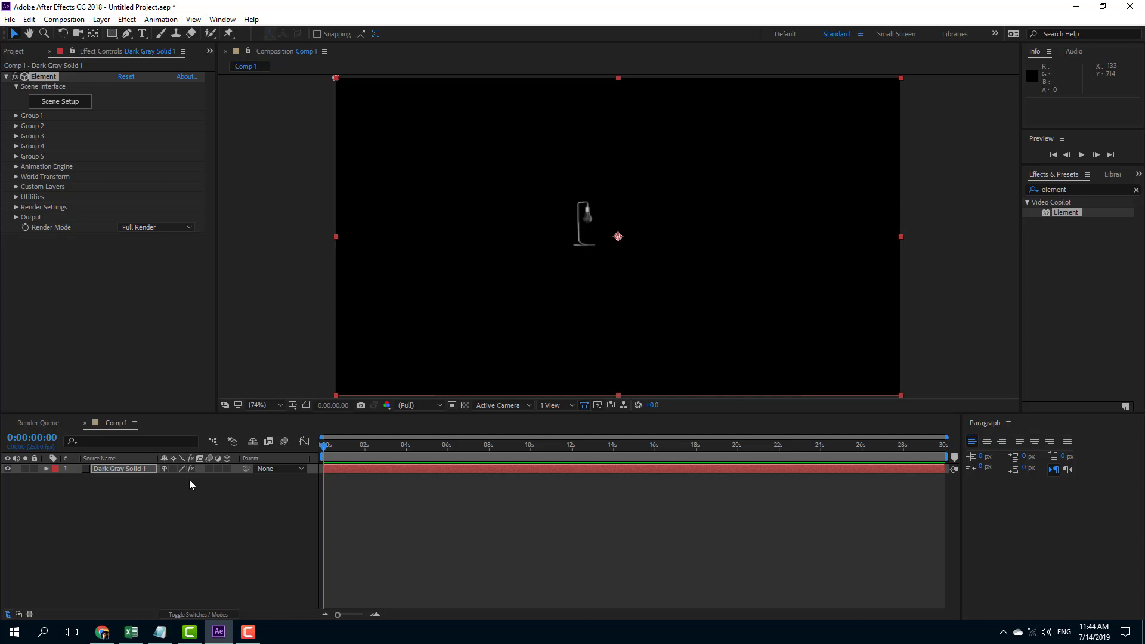
- Add a Camera 1 layer to Comp 1 with default camera settings
right_click(192, 485)
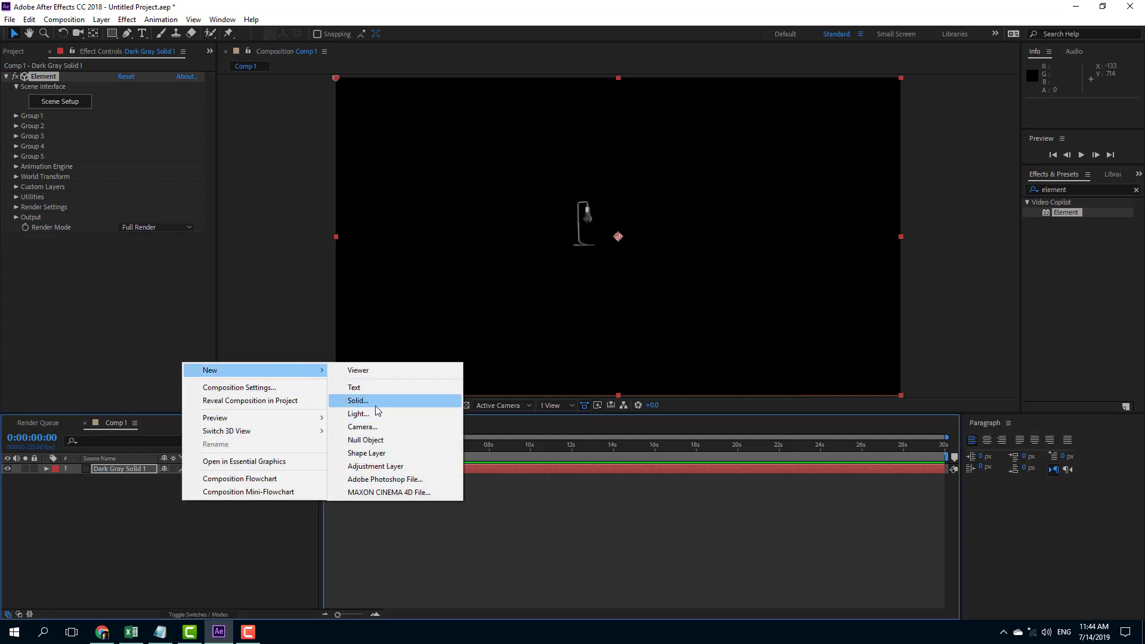
click(362, 426)
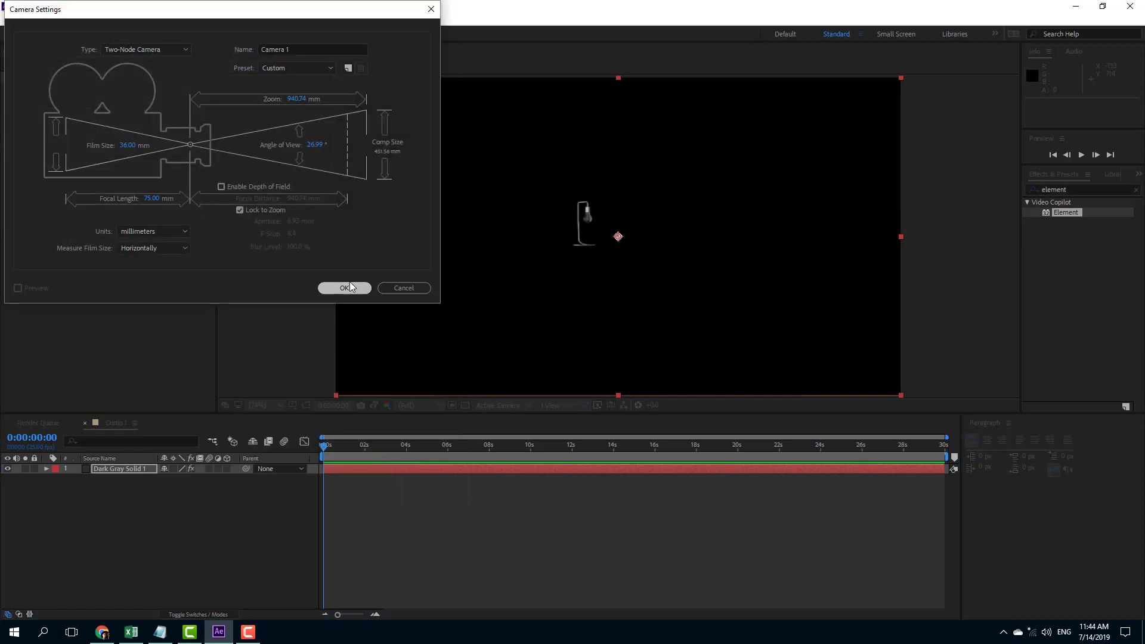
click(344, 288)
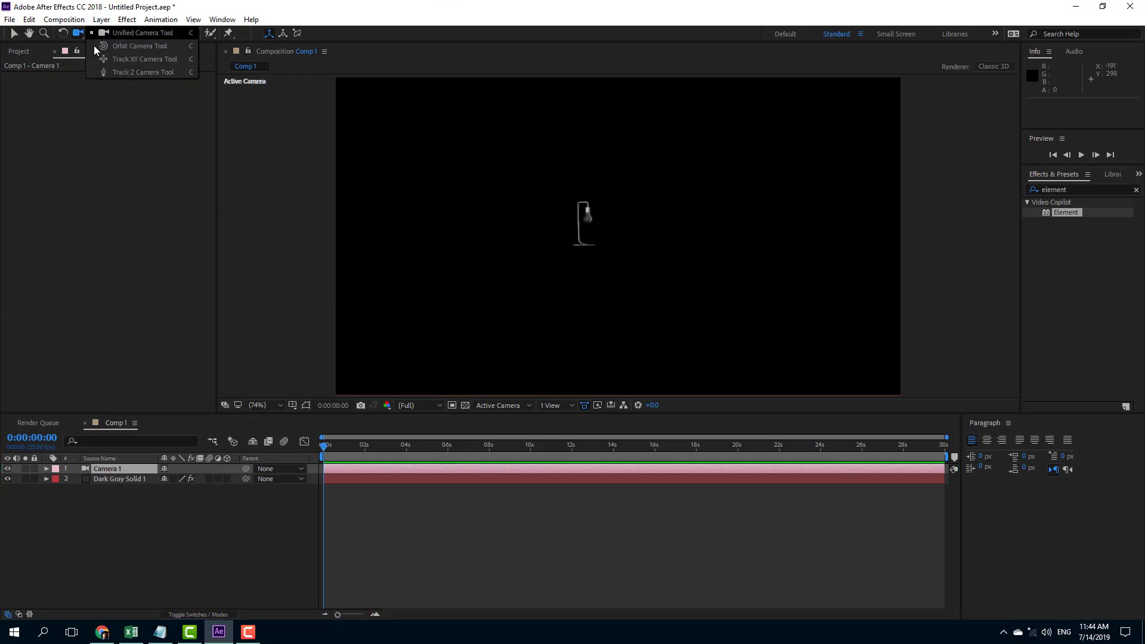
- Orbit, dolly and tilt Camera 1 with the Unified Camera Tool to frame the lamp
click(136, 46)
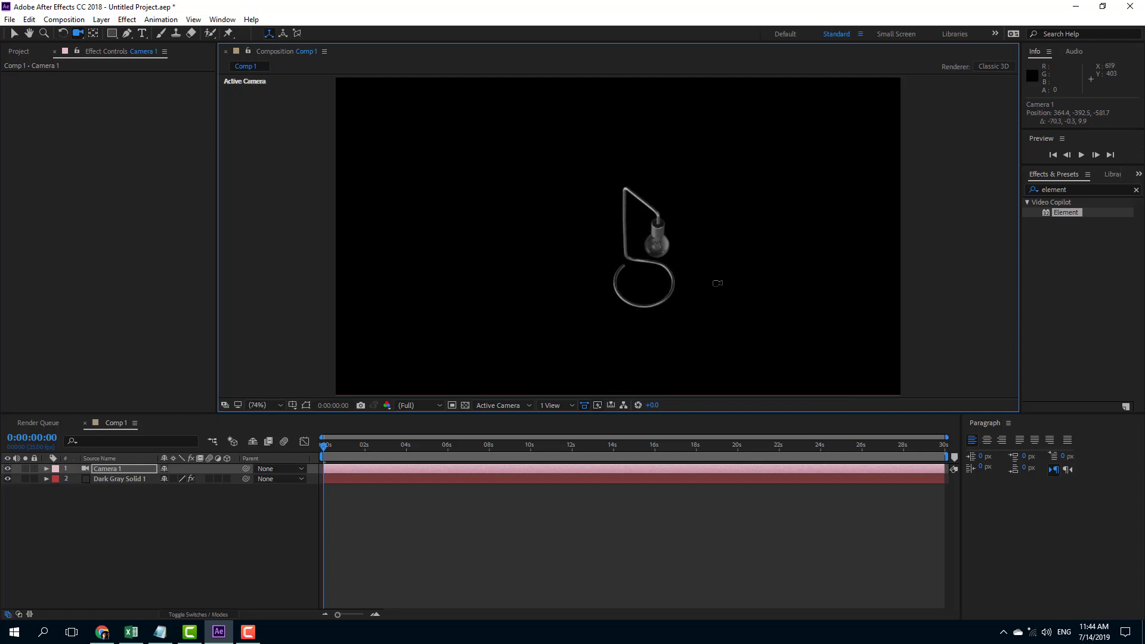
drag(716, 283, 768, 216)
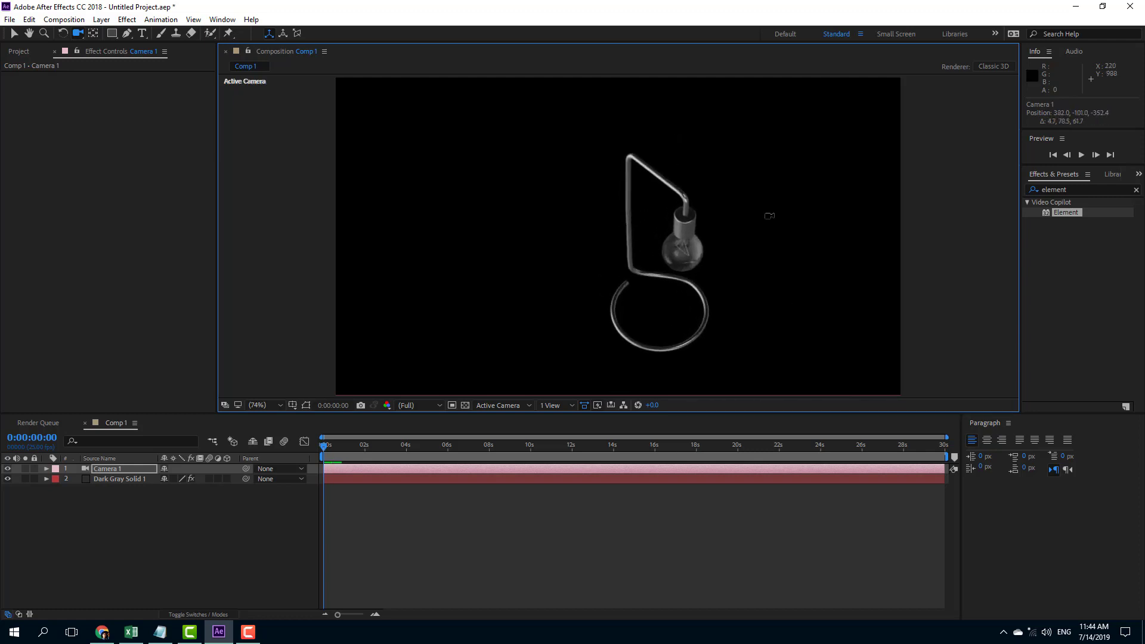
drag(768, 215, 749, 261)
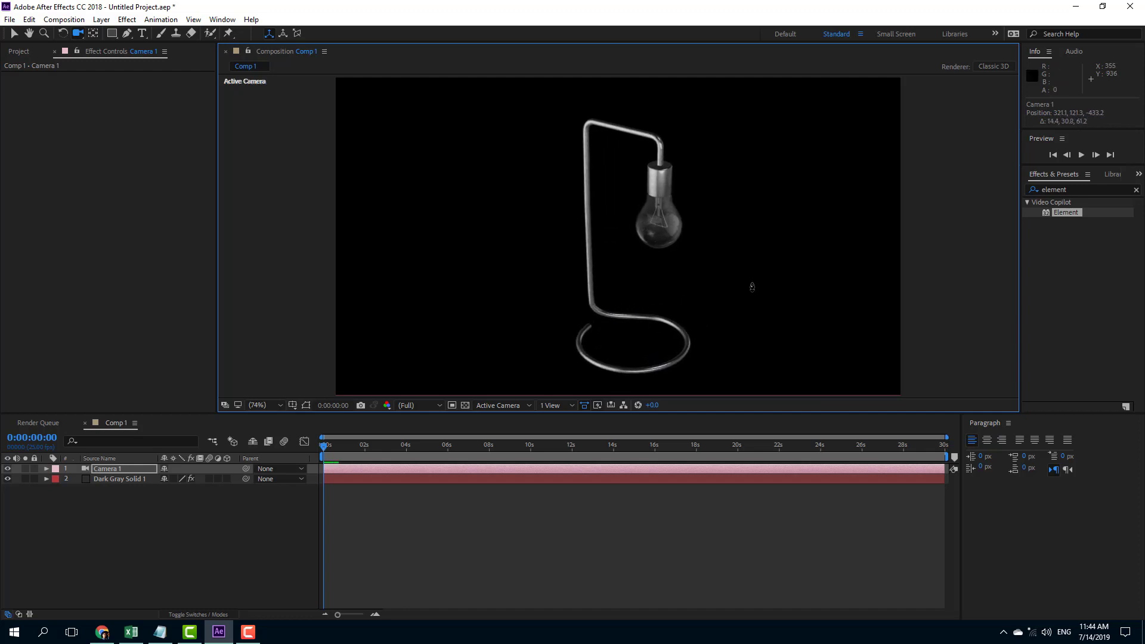
drag(752, 286, 663, 273)
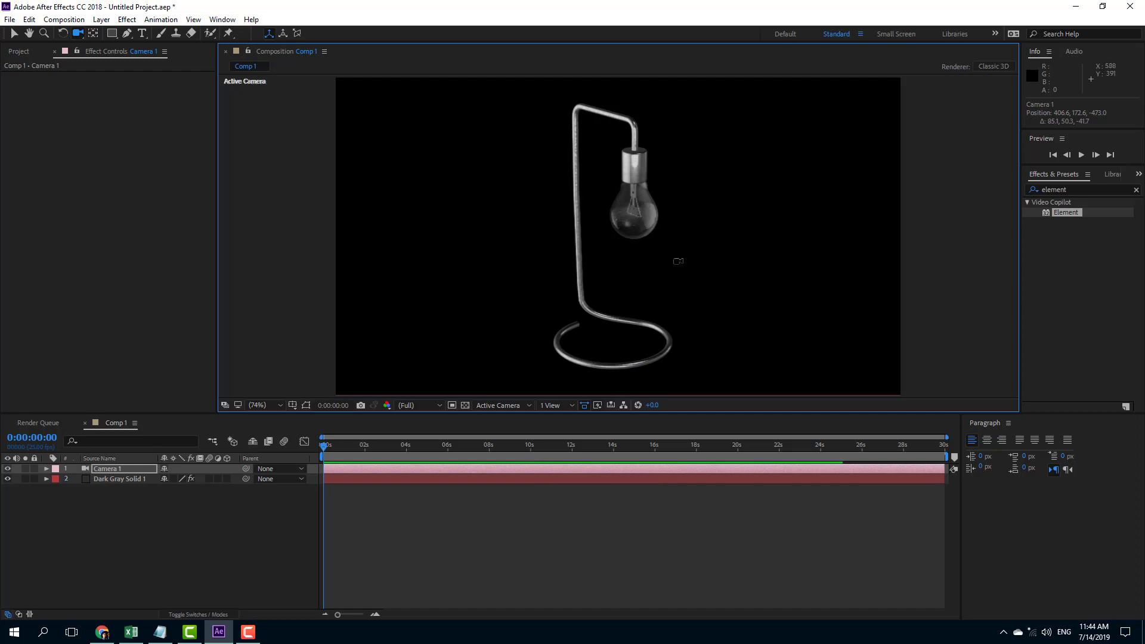
mouse_move(676, 264)
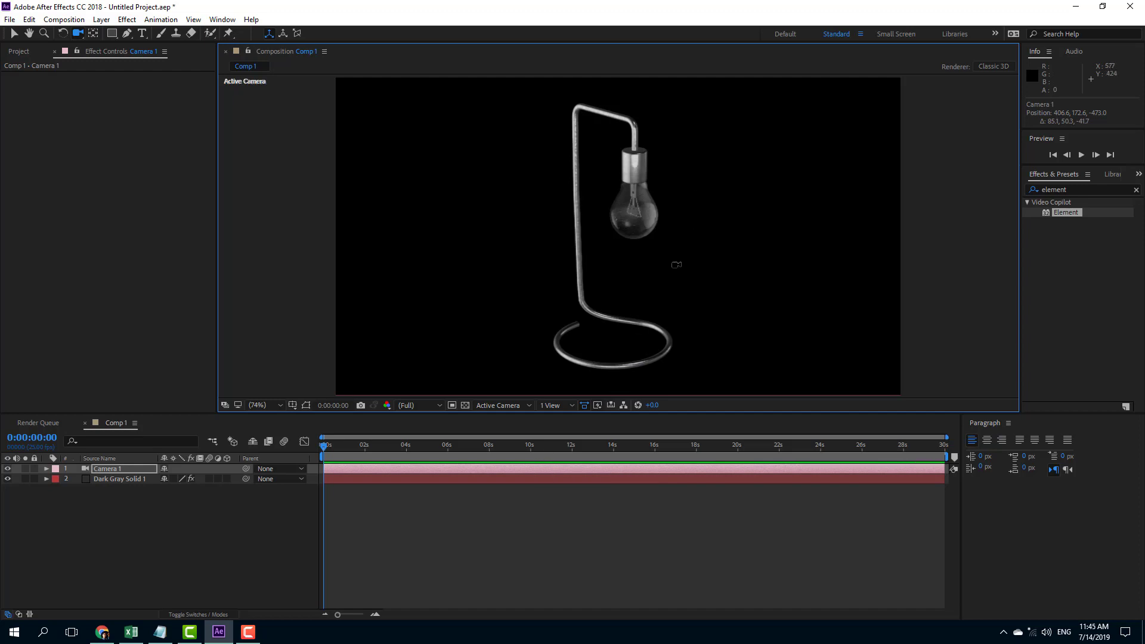